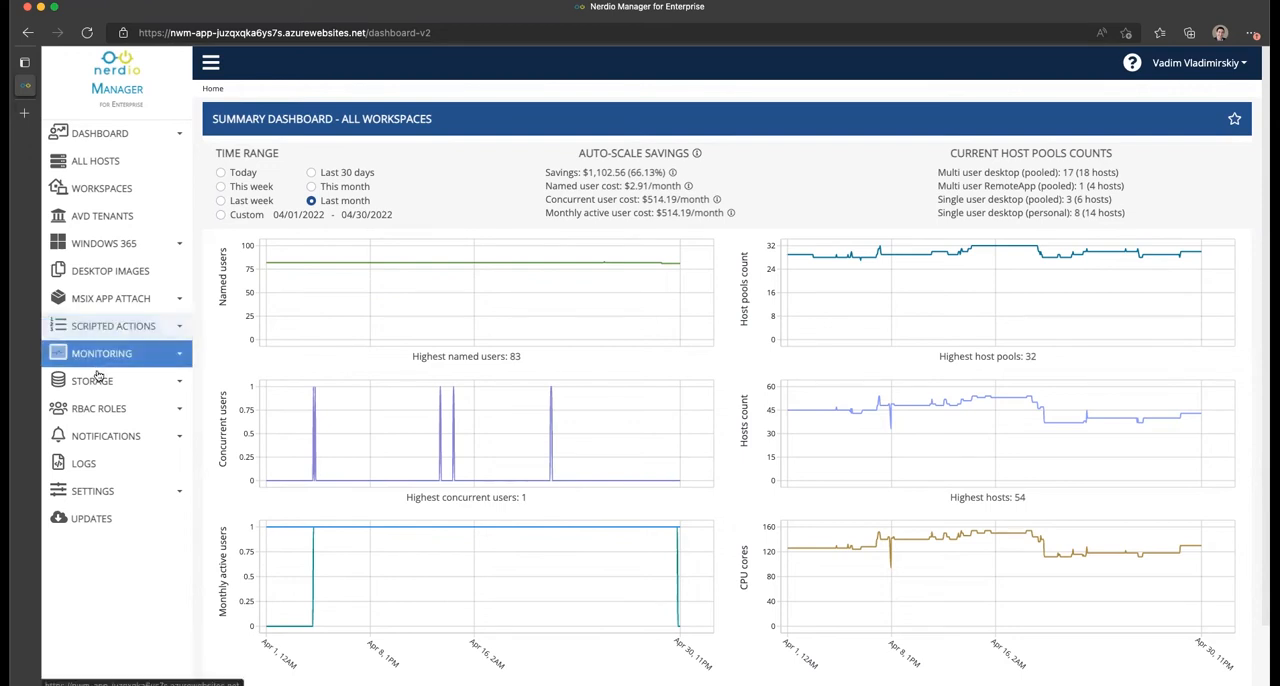
- Expand Storage in the navigation and go to the Log Analytics workspaces page
click(92, 381)
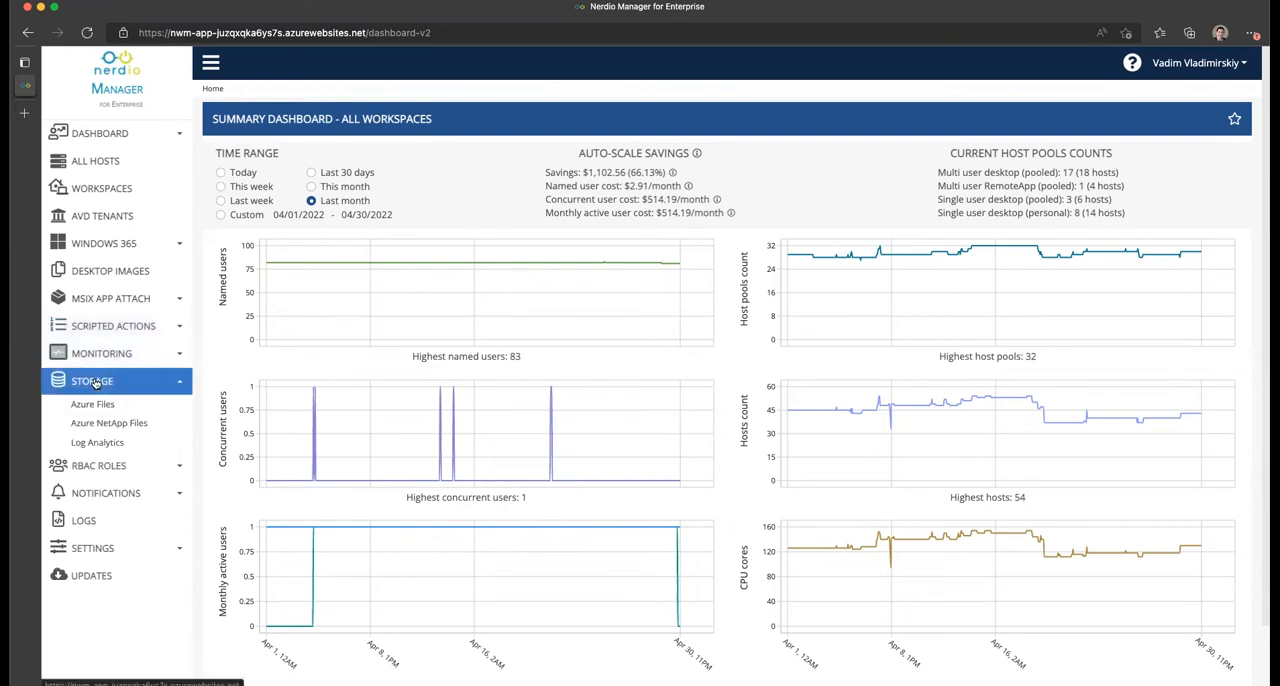
click(97, 442)
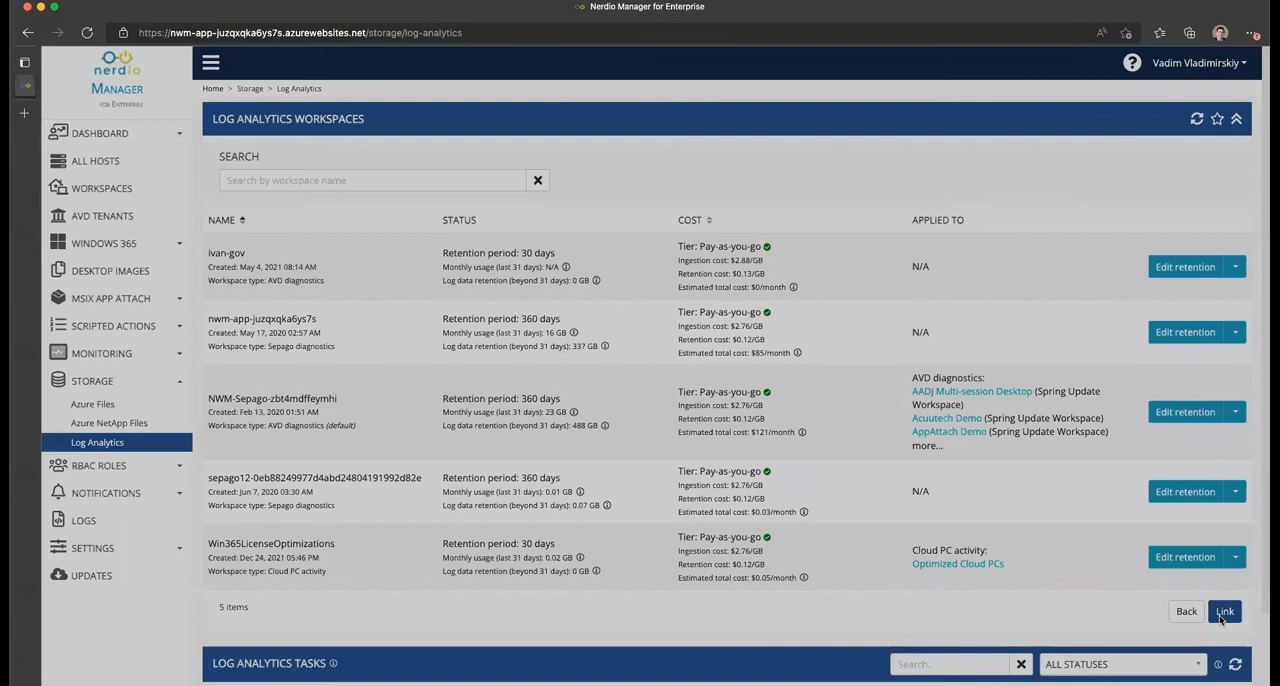
click(1224, 611)
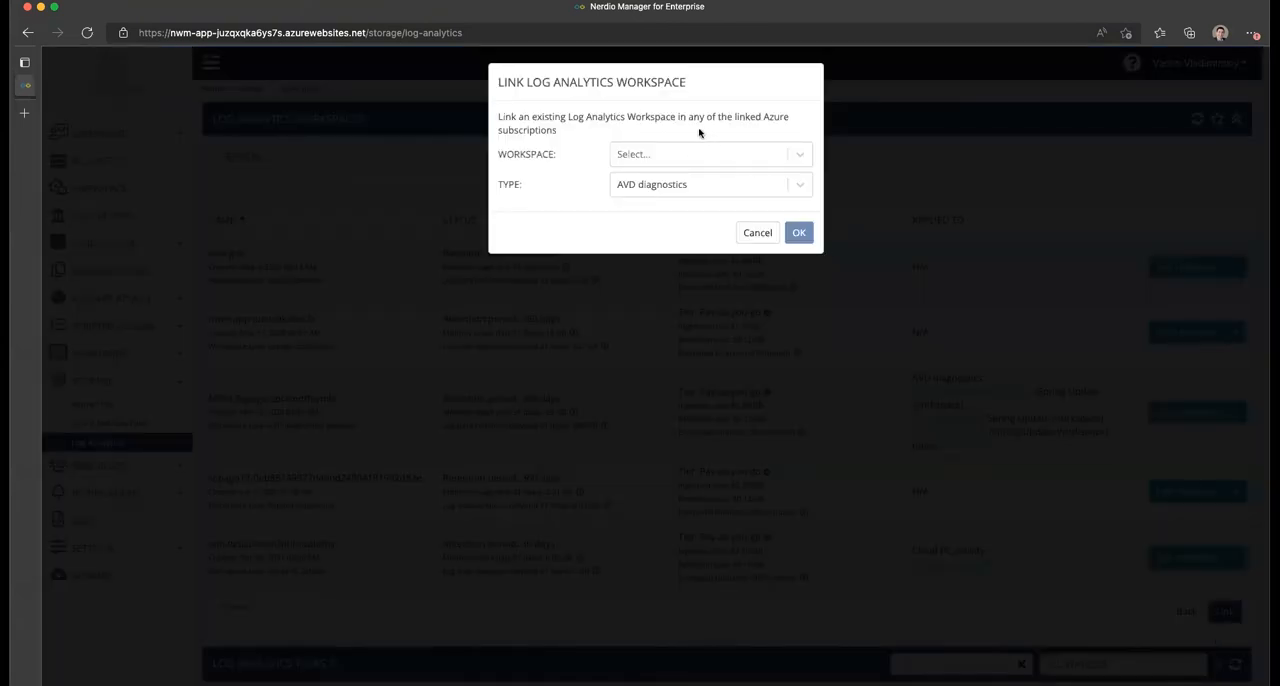
mouse_move(444, 345)
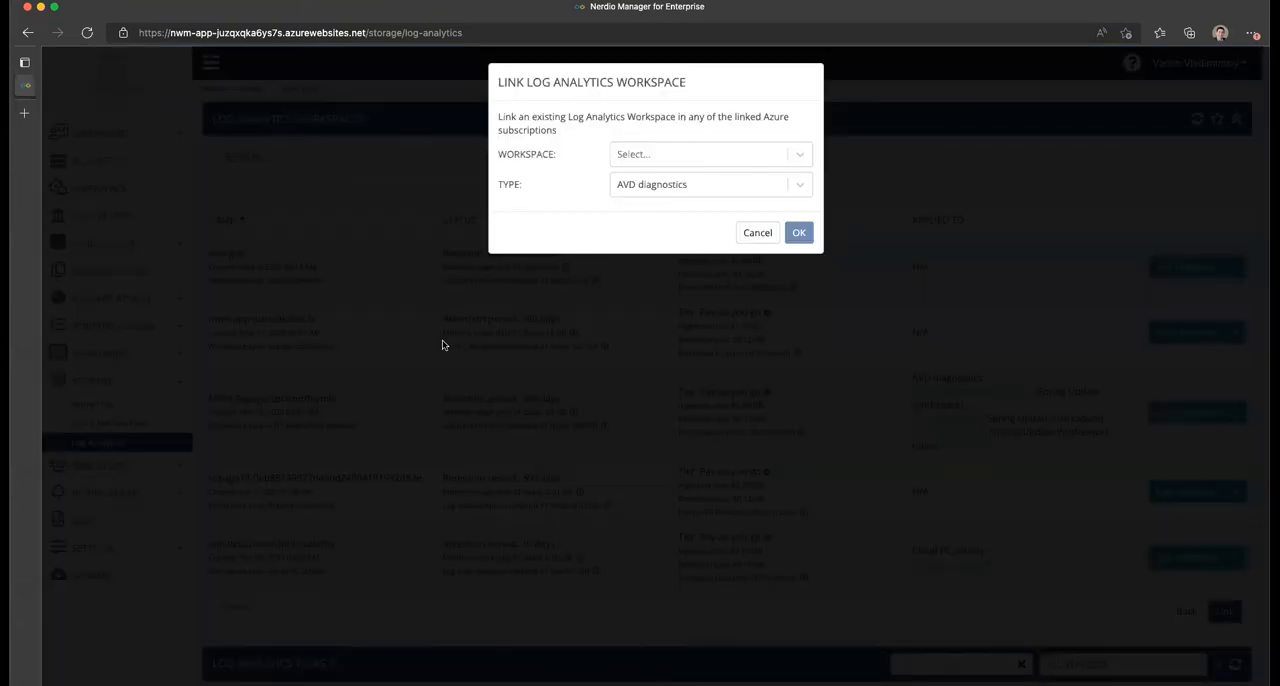
click(708, 154)
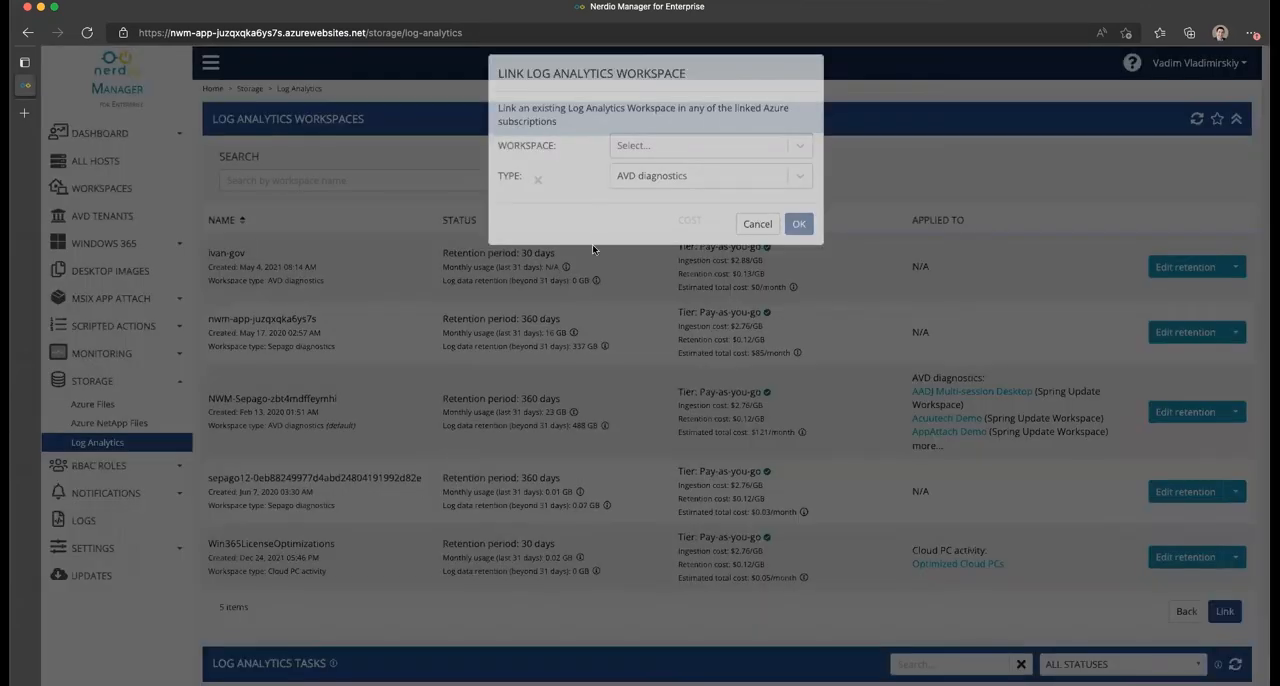
click(757, 223)
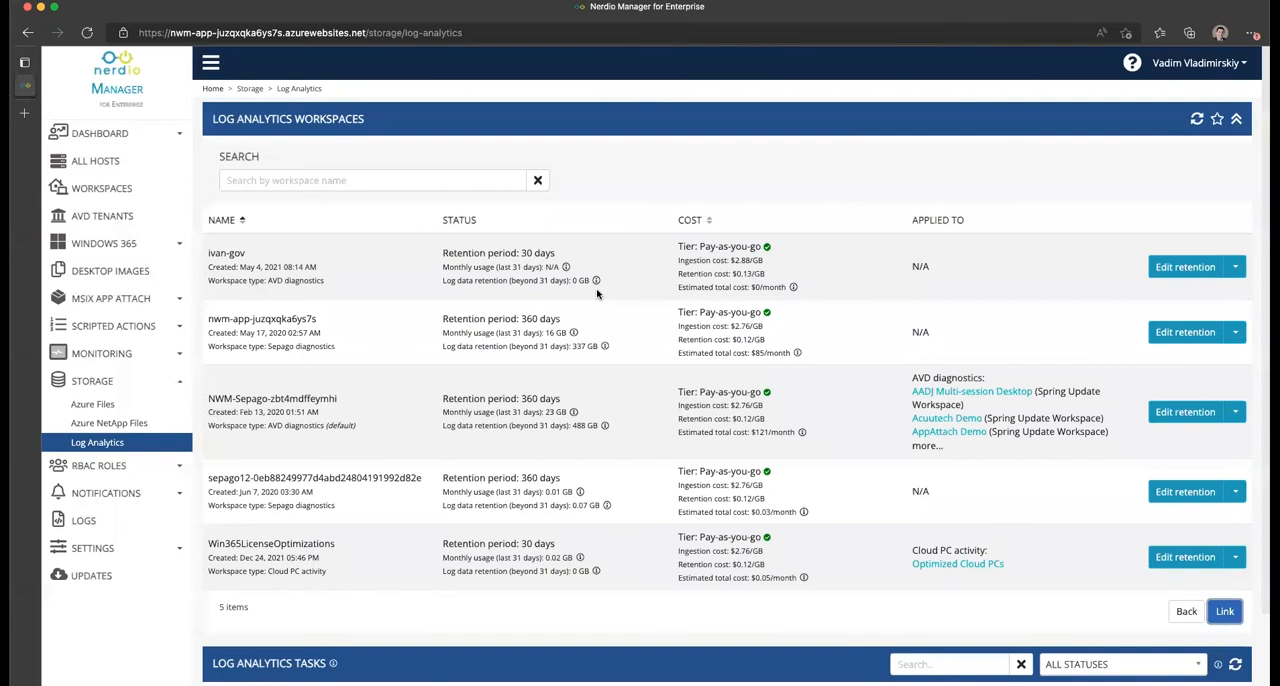
mouse_move(642, 219)
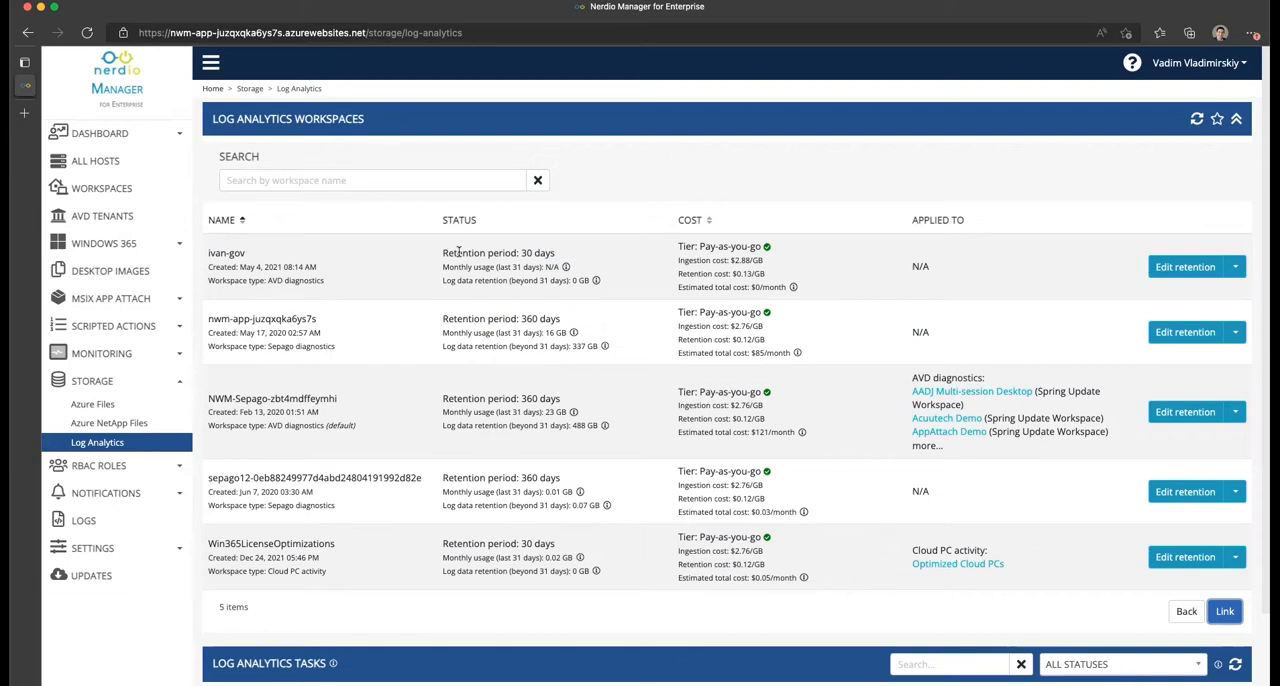
mouse_move(758, 374)
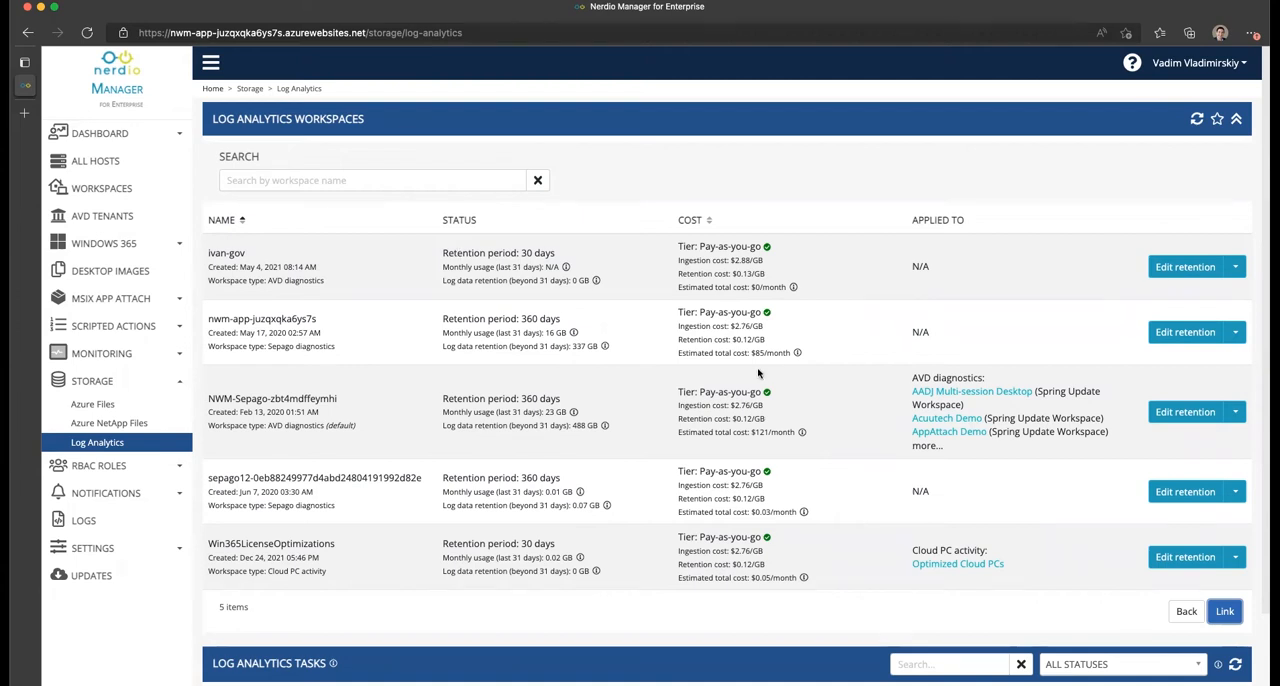
mouse_move(737, 328)
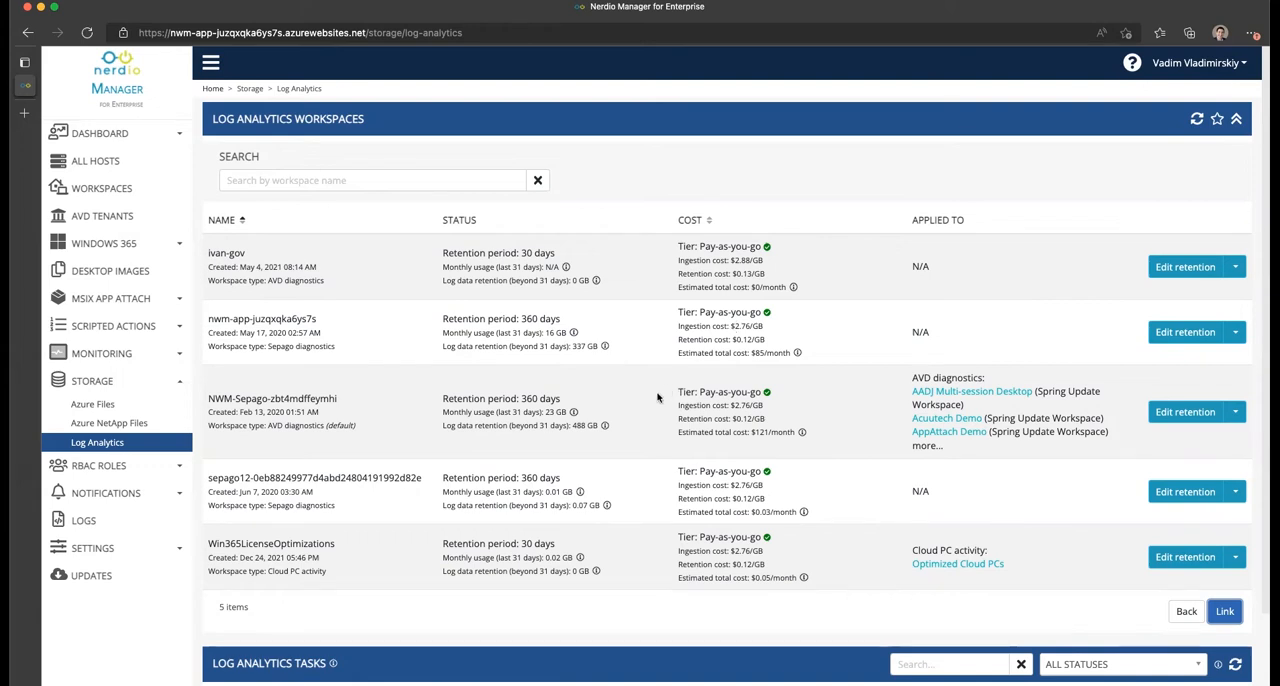
mouse_move(630, 415)
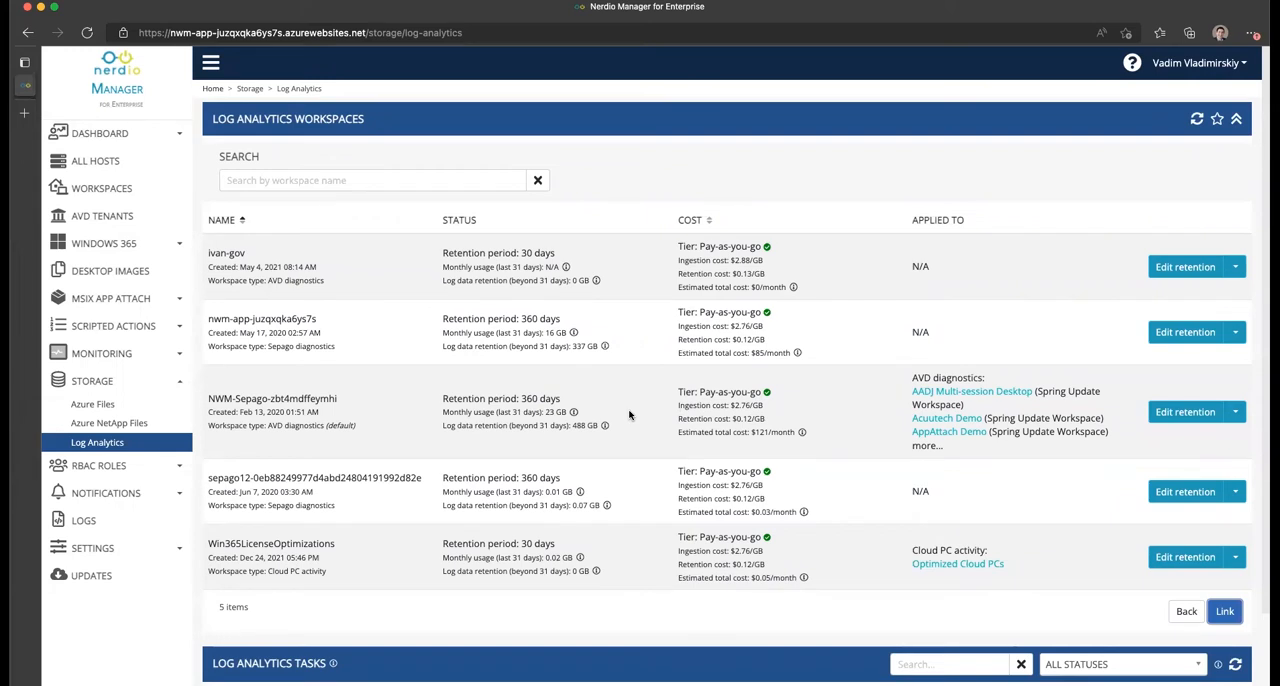
mouse_move(730, 428)
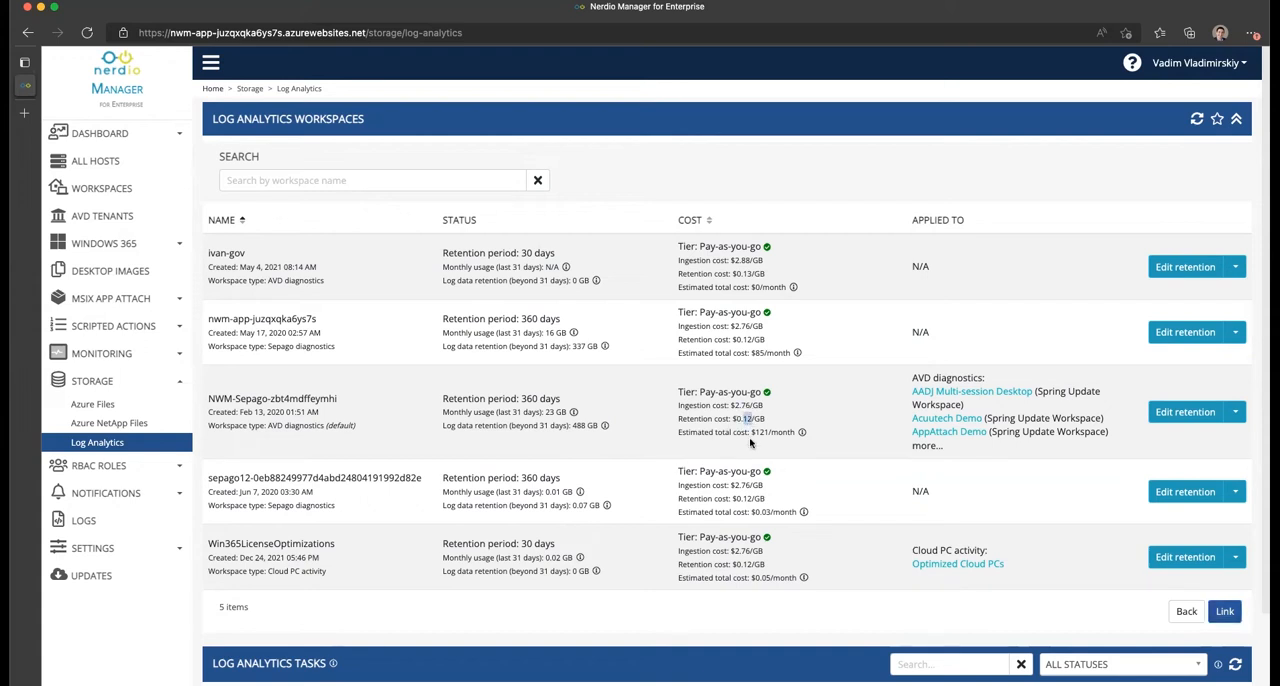
mouse_move(556, 428)
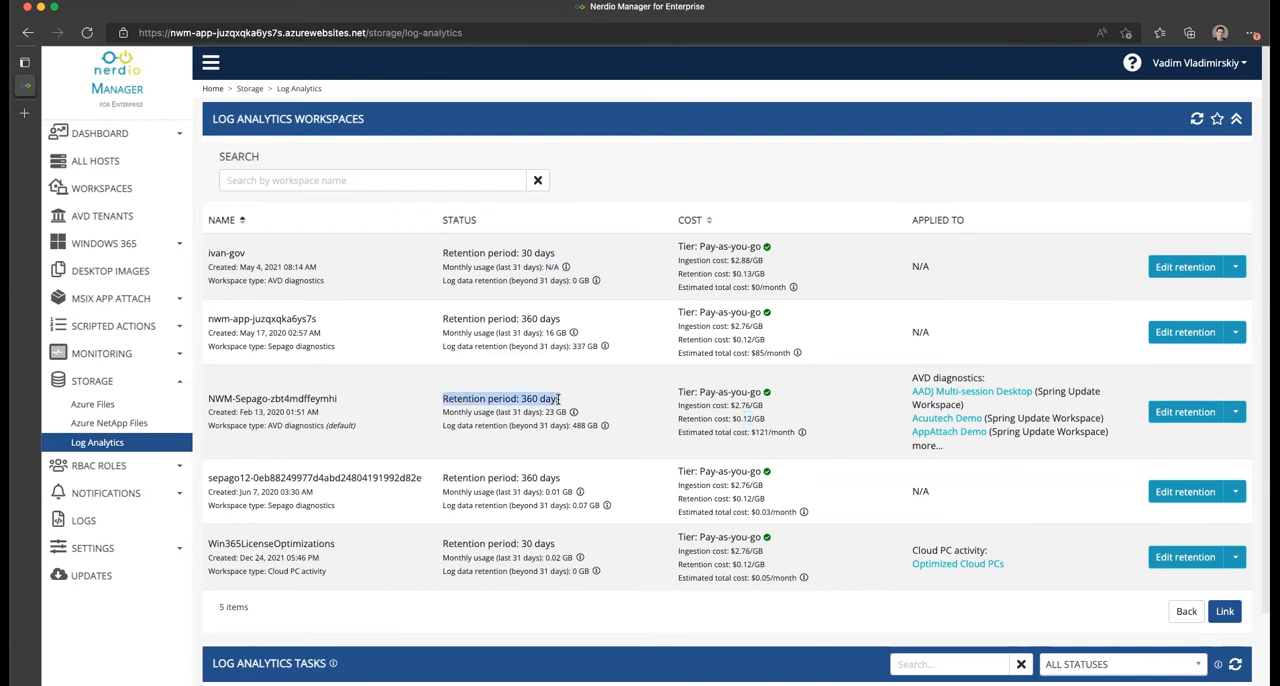
mouse_move(685, 395)
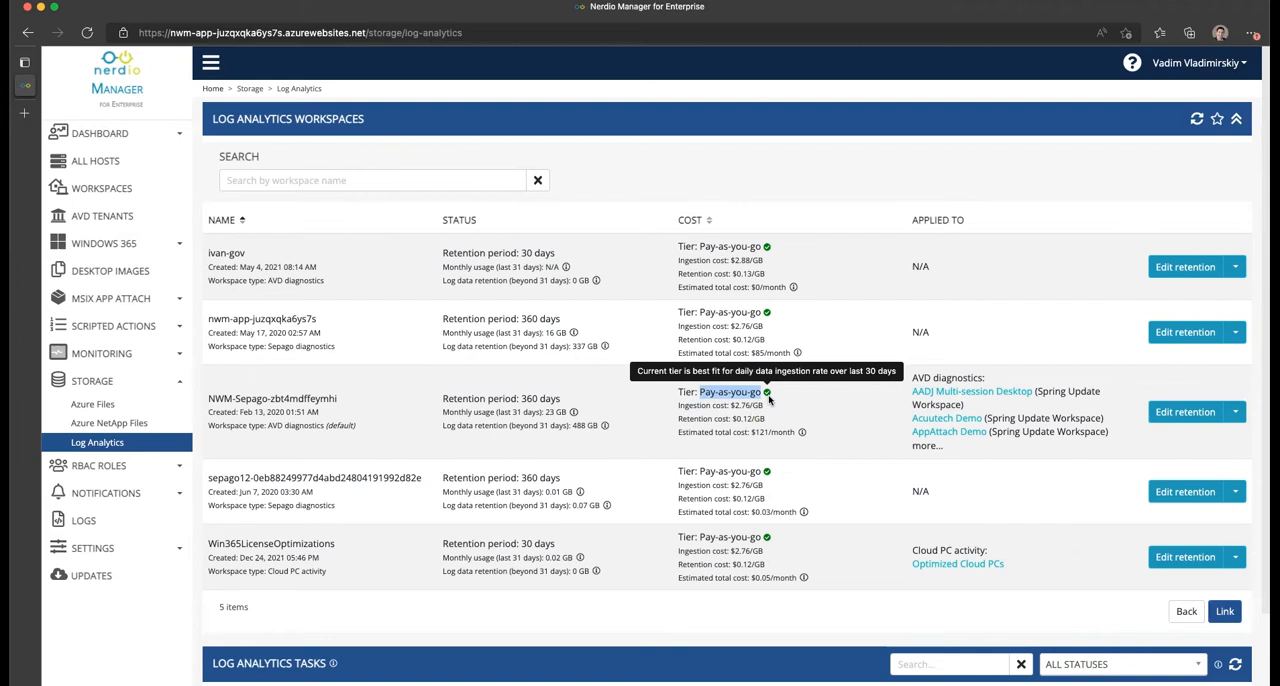
mouse_move(599, 417)
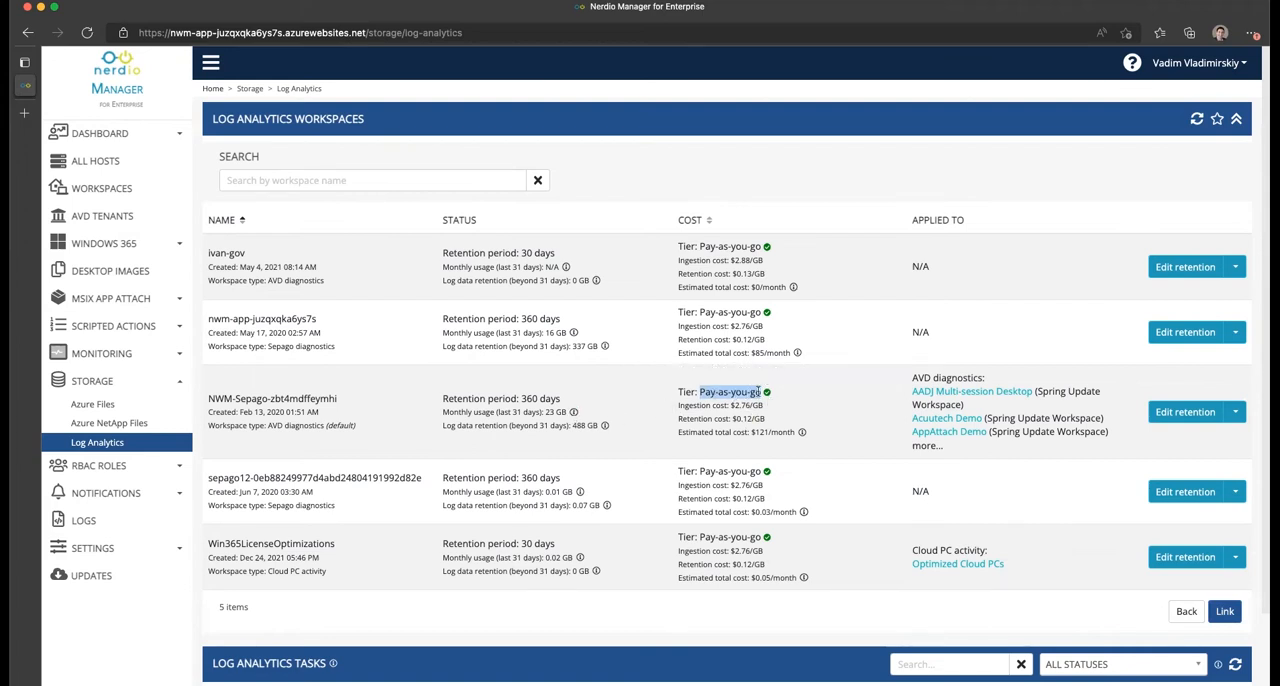
mouse_move(766, 391)
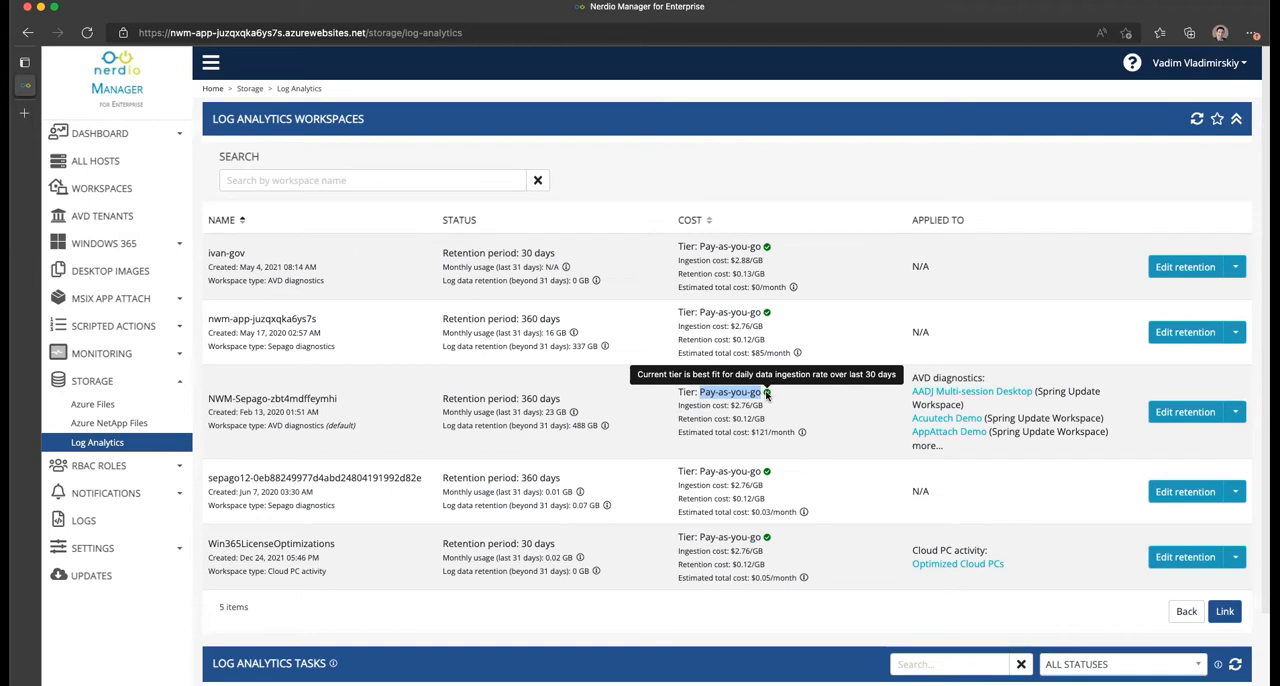
mouse_move(450, 426)
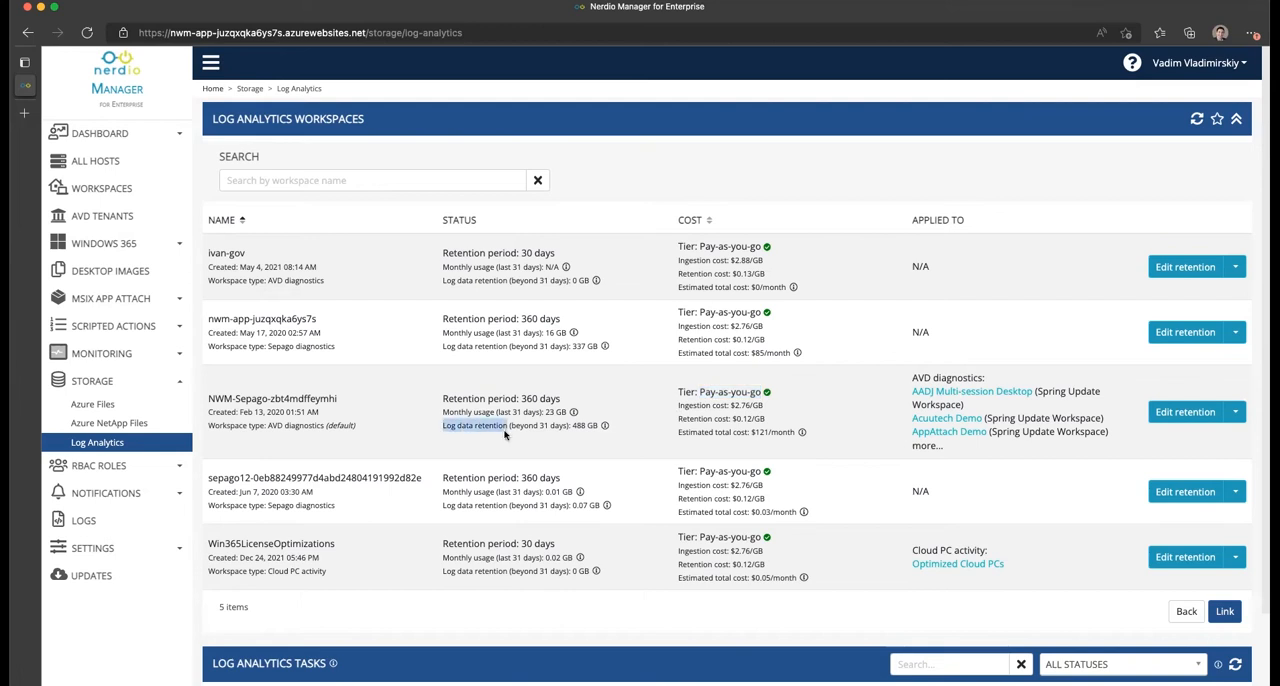
mouse_move(550, 438)
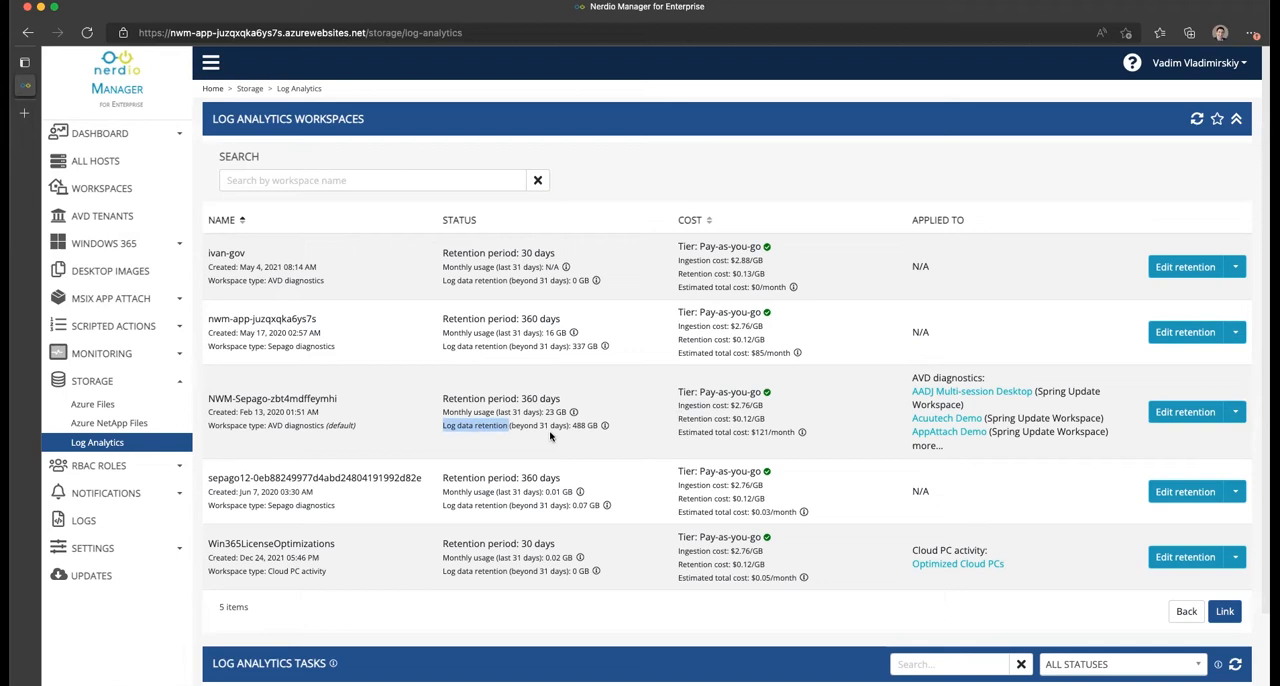
mouse_move(575, 437)
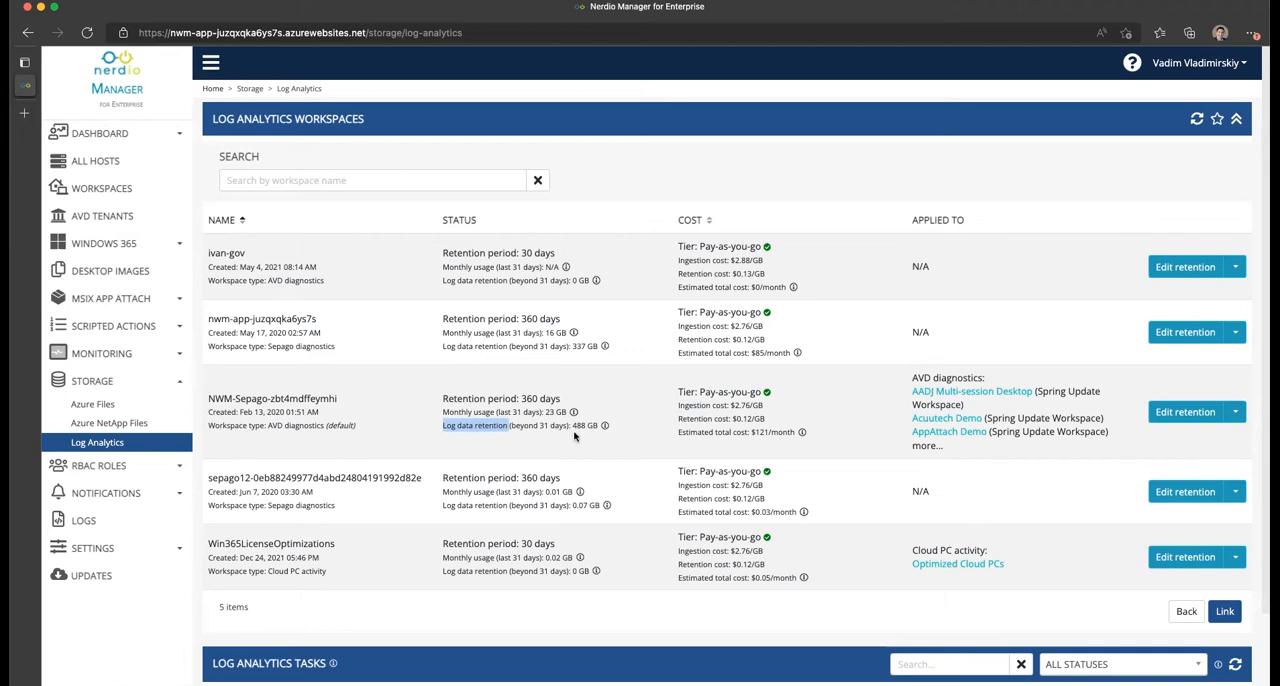
mouse_move(575, 430)
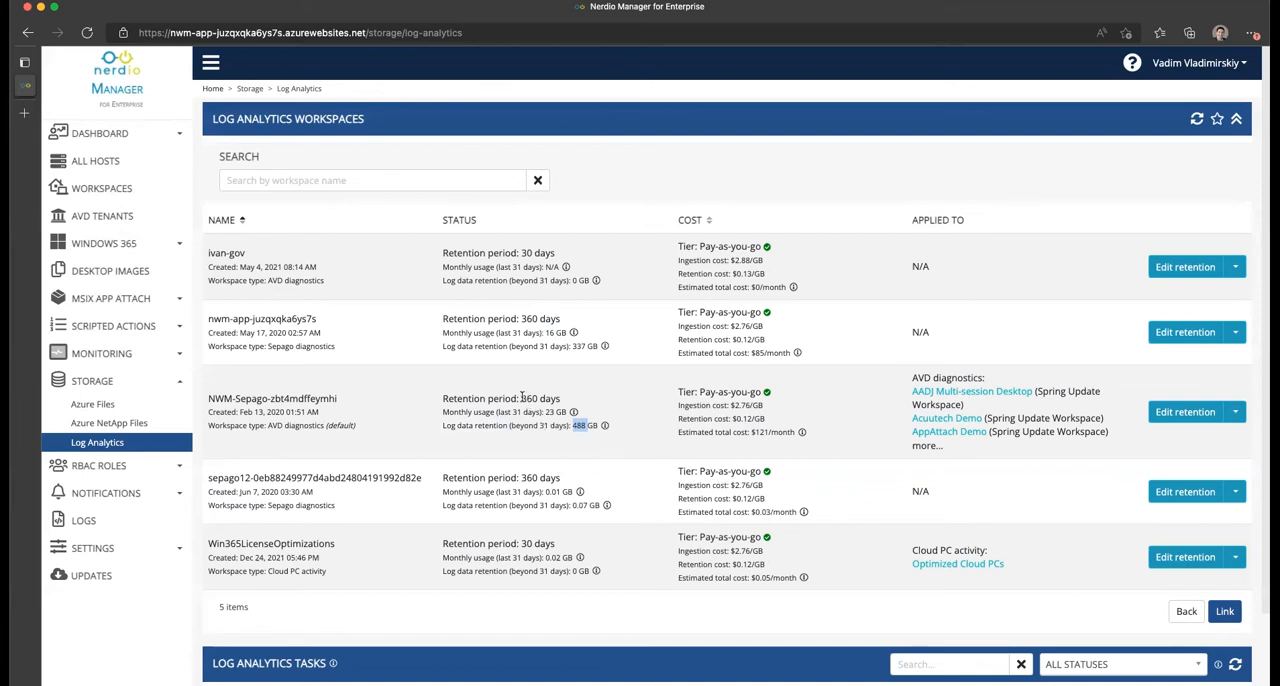
double_click(541, 398)
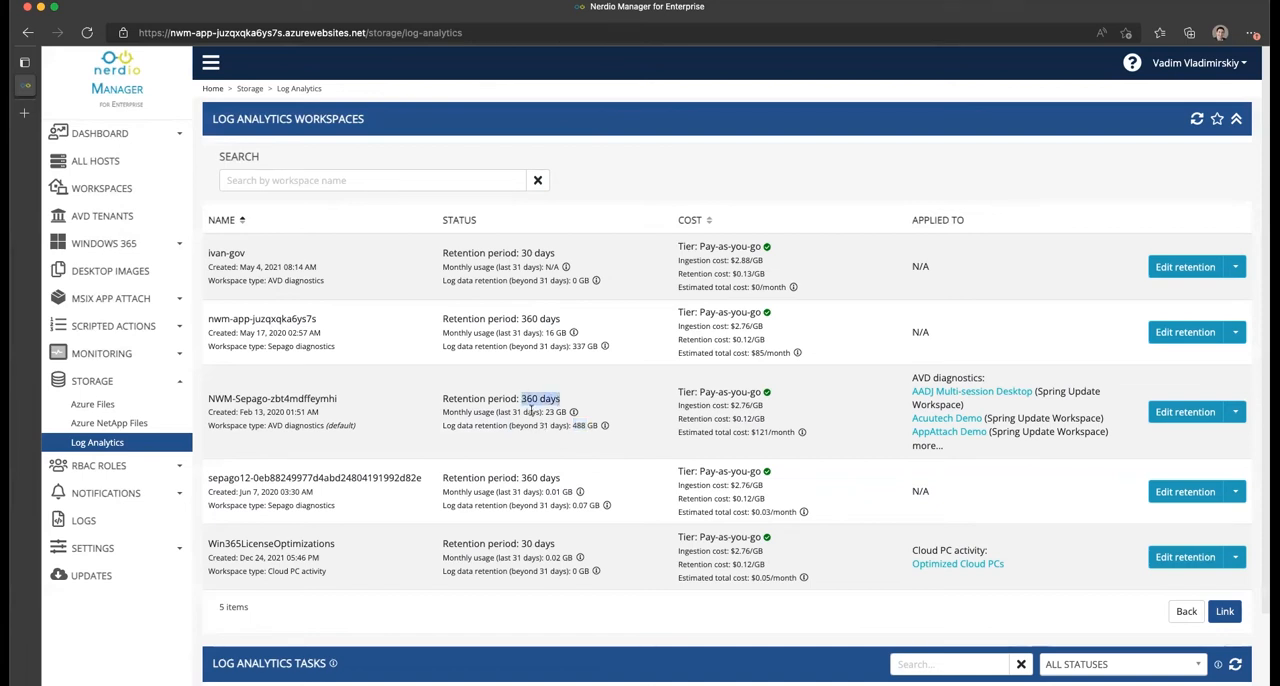
mouse_move(608, 413)
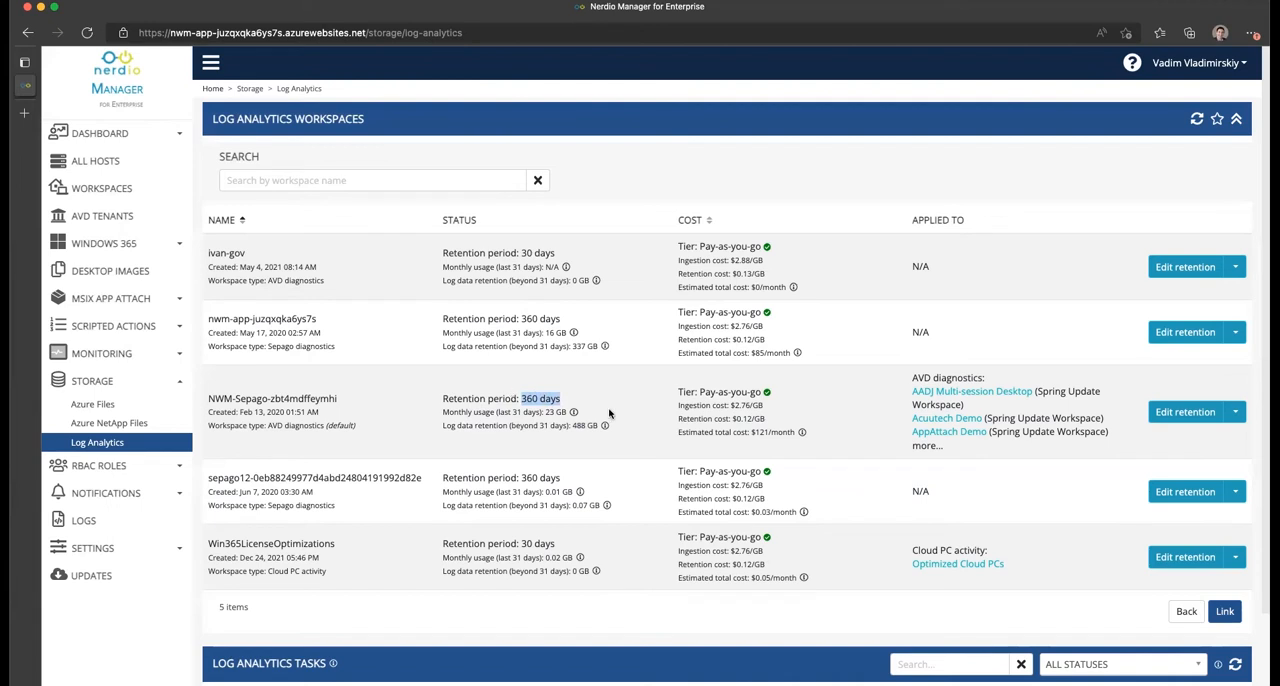
mouse_move(678, 418)
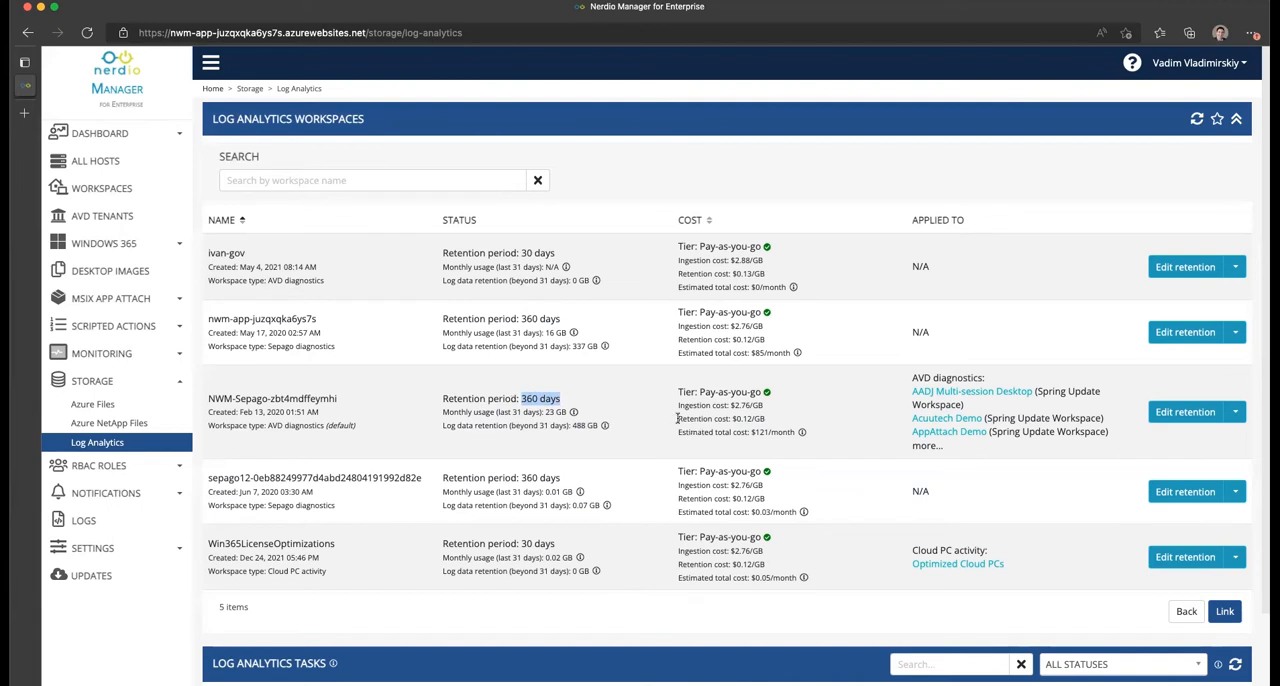
mouse_move(590, 413)
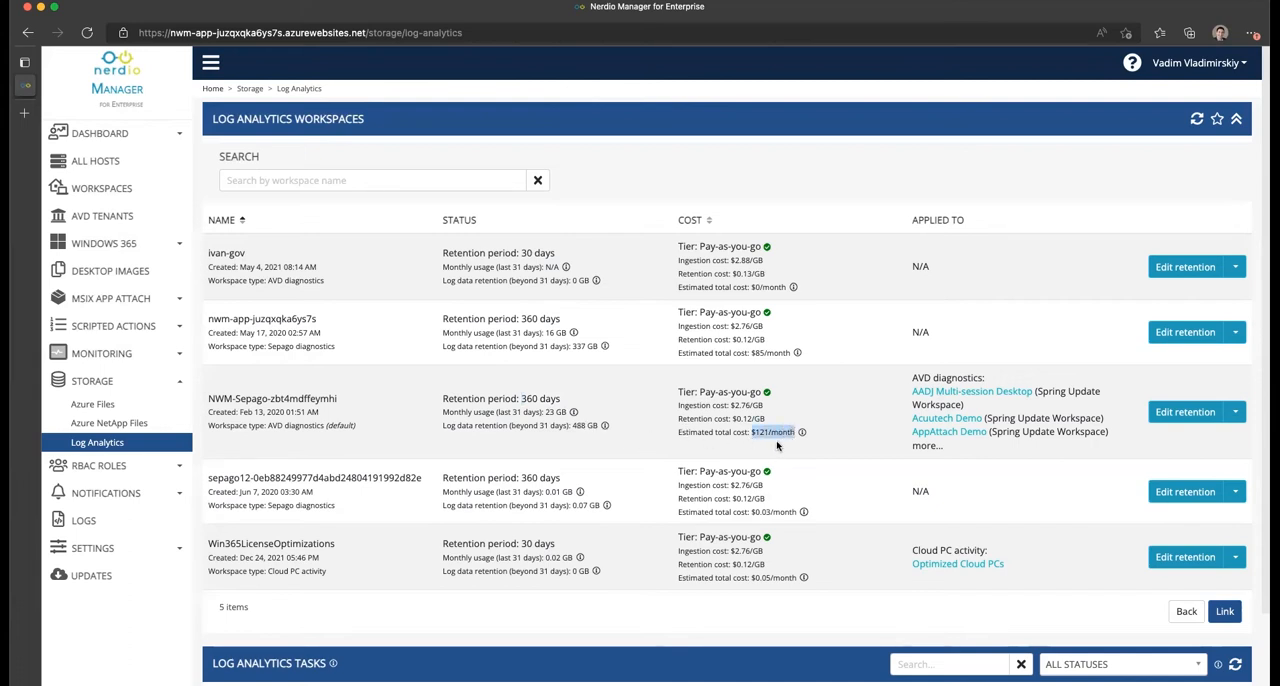
mouse_move(778, 447)
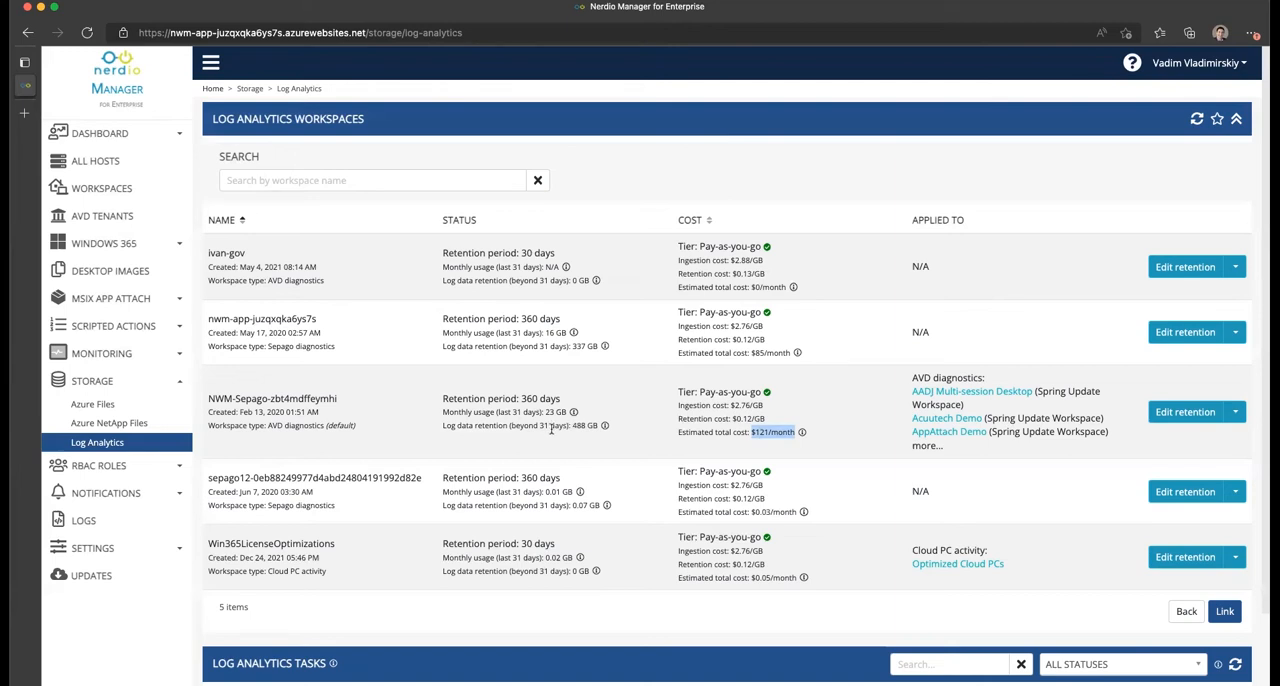
mouse_move(704, 430)
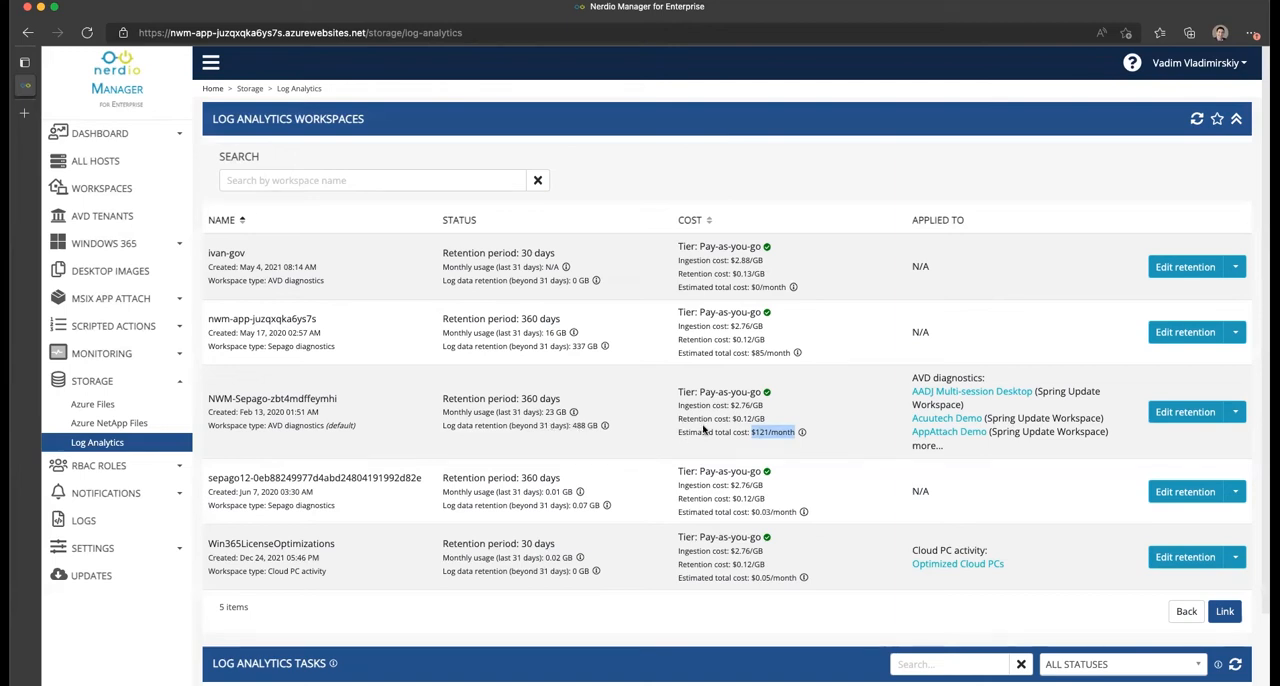
mouse_move(1172, 425)
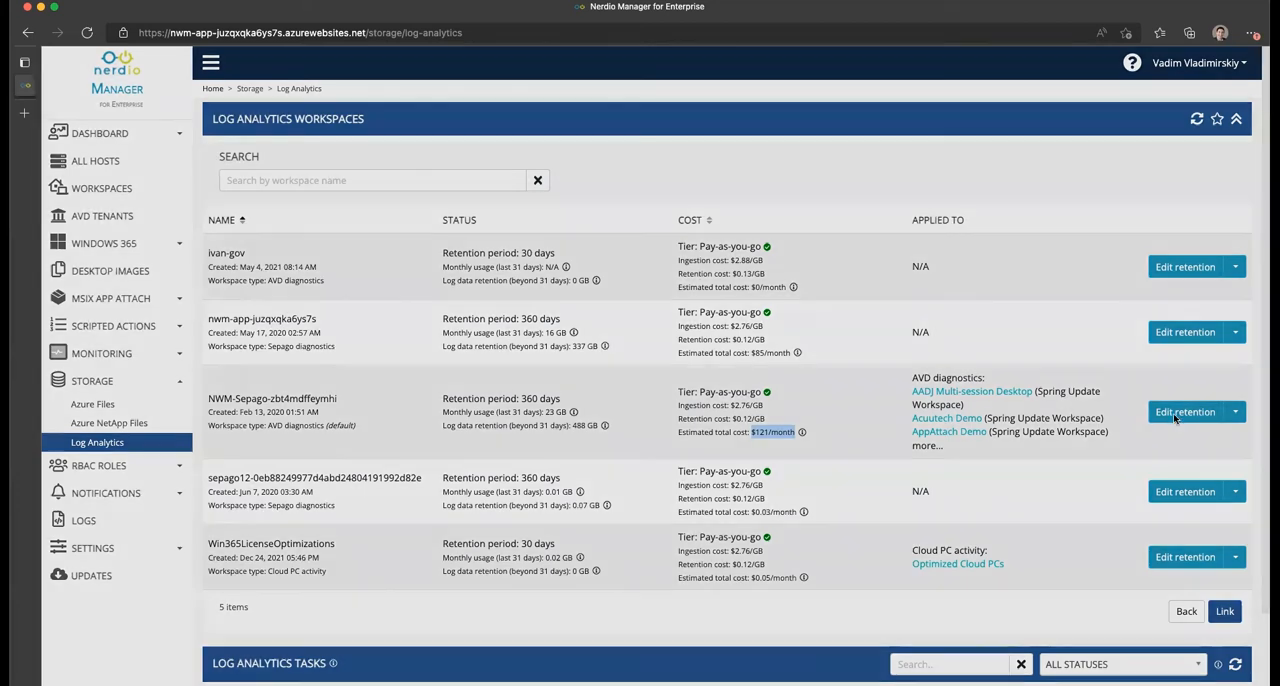
- Open NWM-Sepago-zbt4mdffeymhi's retention settings and note the 23 GB free retention volume
click(1184, 411)
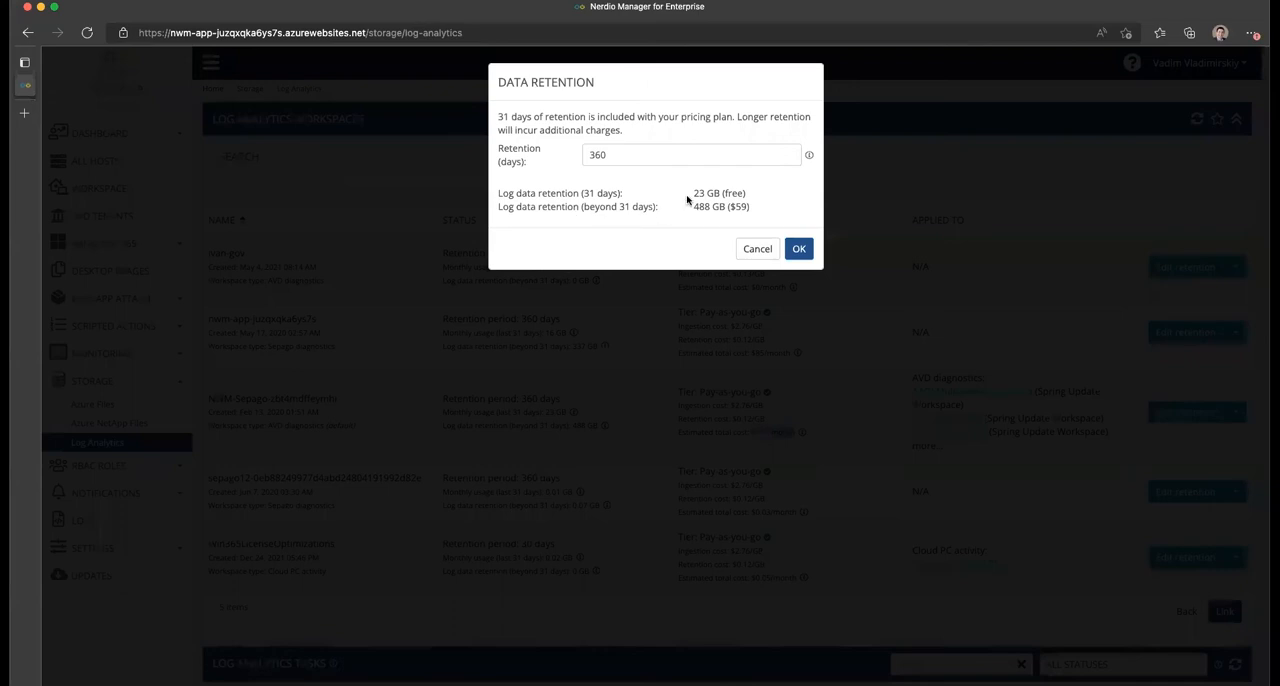
double_click(699, 193)
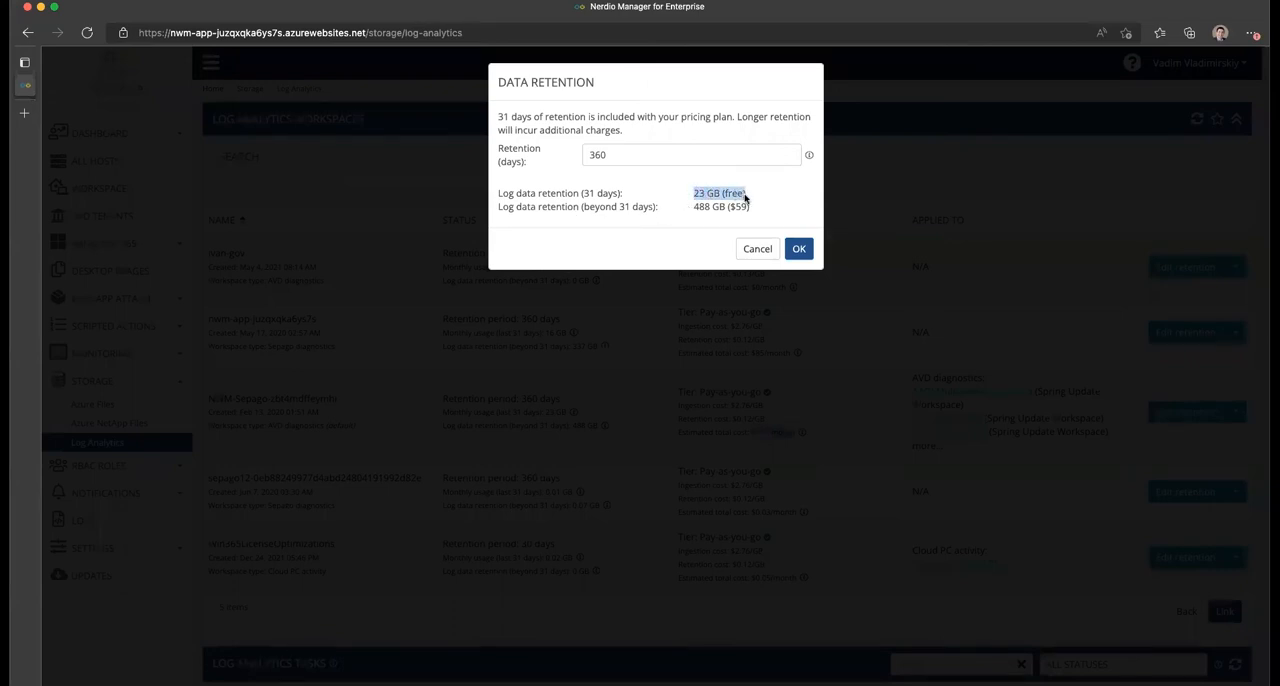
mouse_move(697, 217)
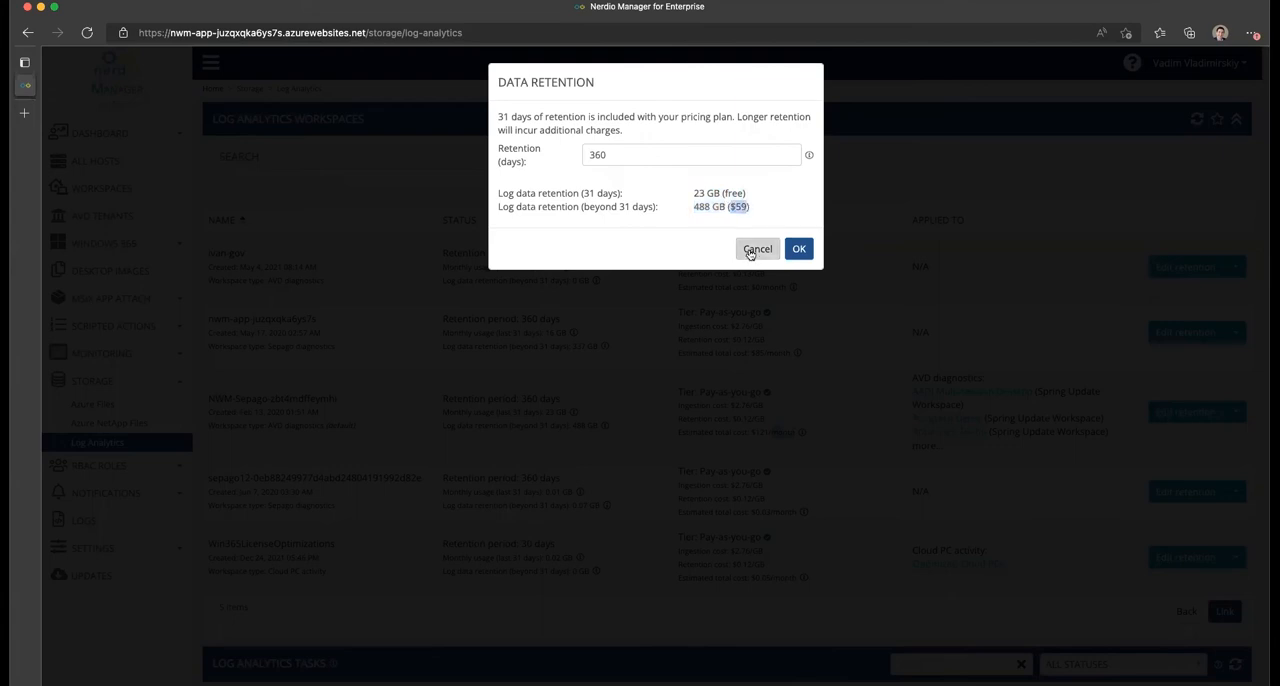
mouse_move(712, 231)
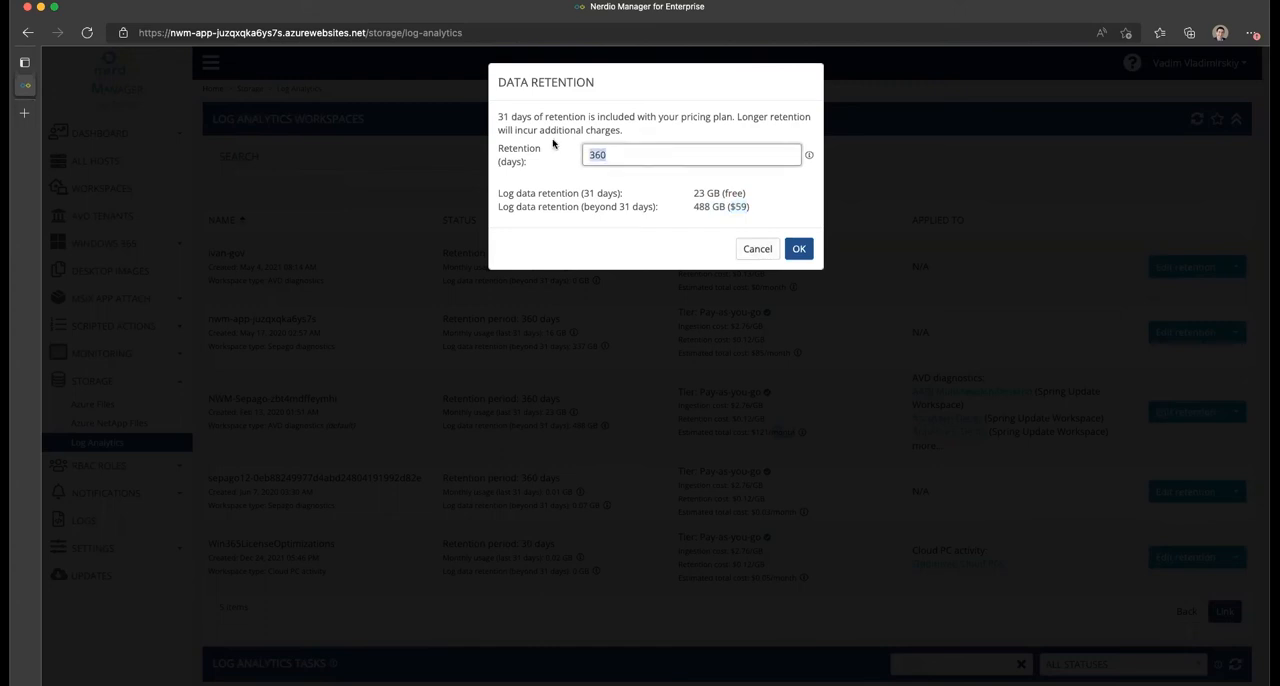
- Enter 90 retention days and check the estimated 408.50 GB, $49.02 monthly decrease
text(90)
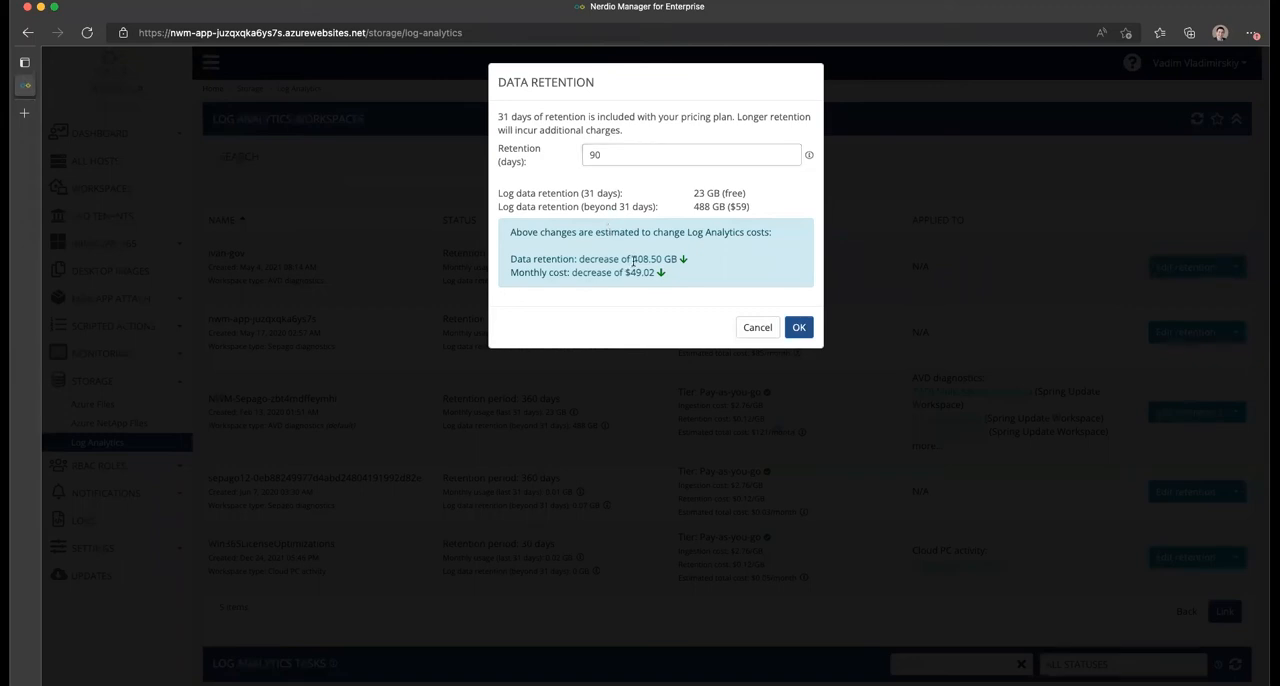
double_click(647, 259)
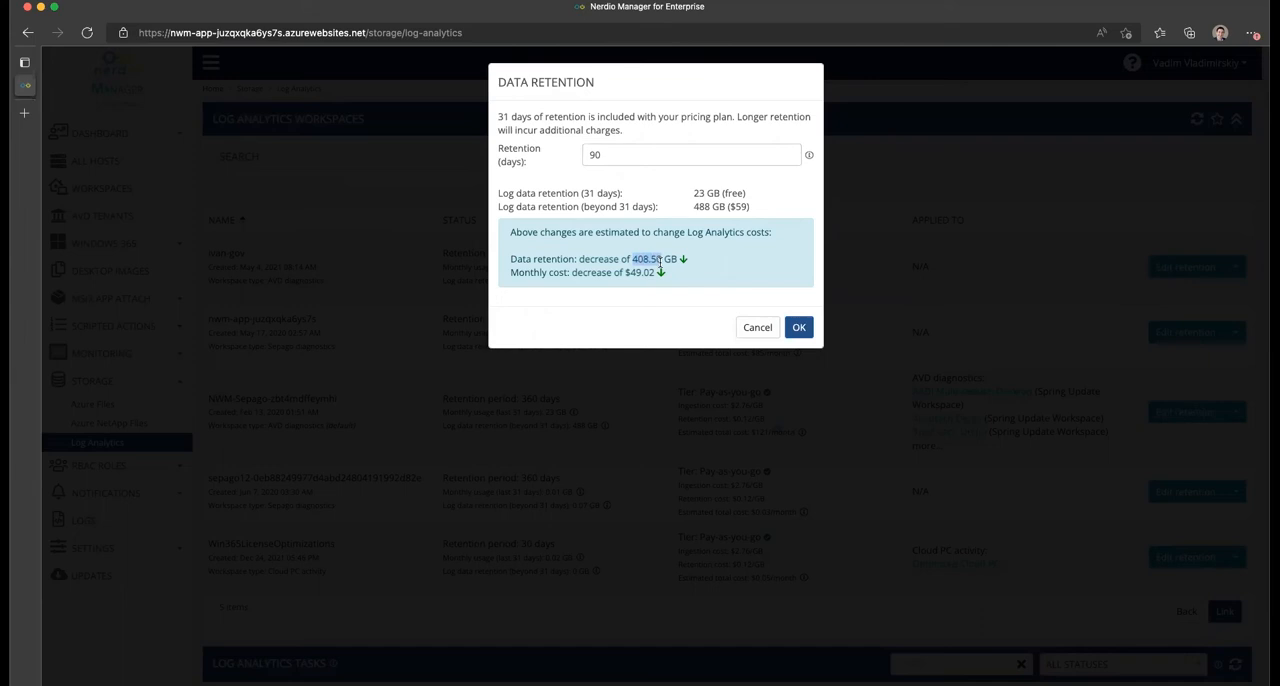
mouse_move(658, 263)
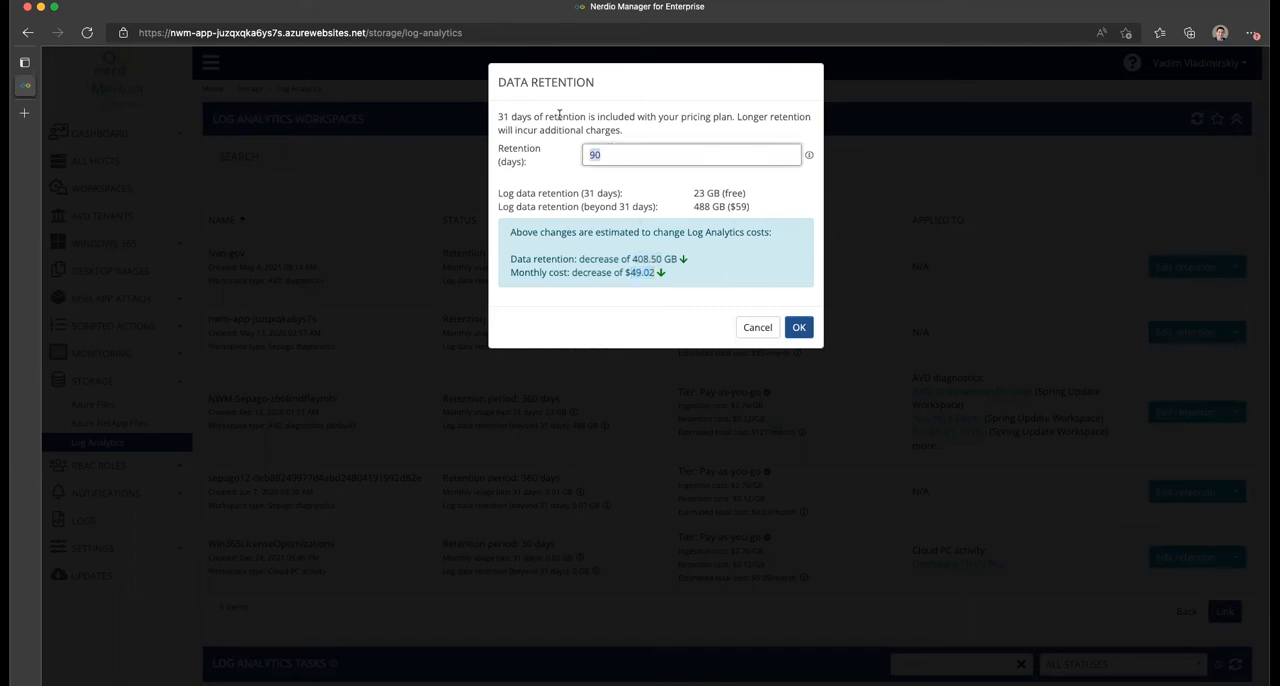
- Try 30 retention days ($58.51 monthly decrease), then cancel so retention stays 360 days
text(30)
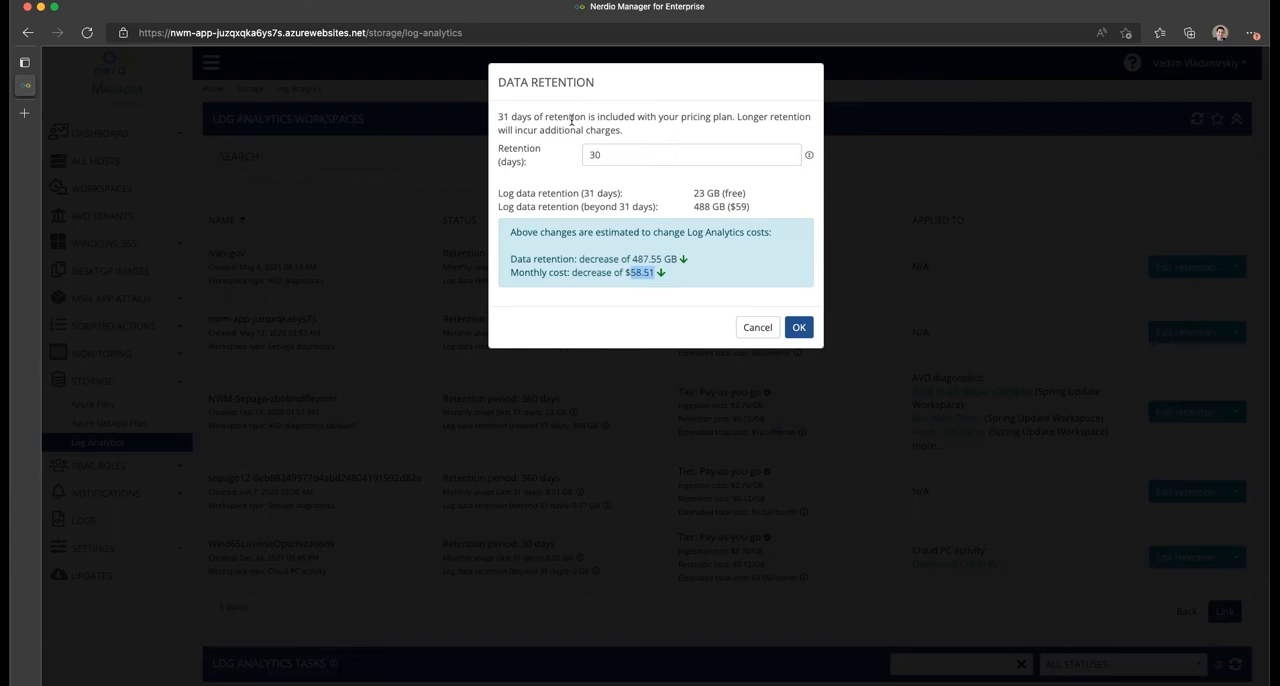
mouse_move(706, 259)
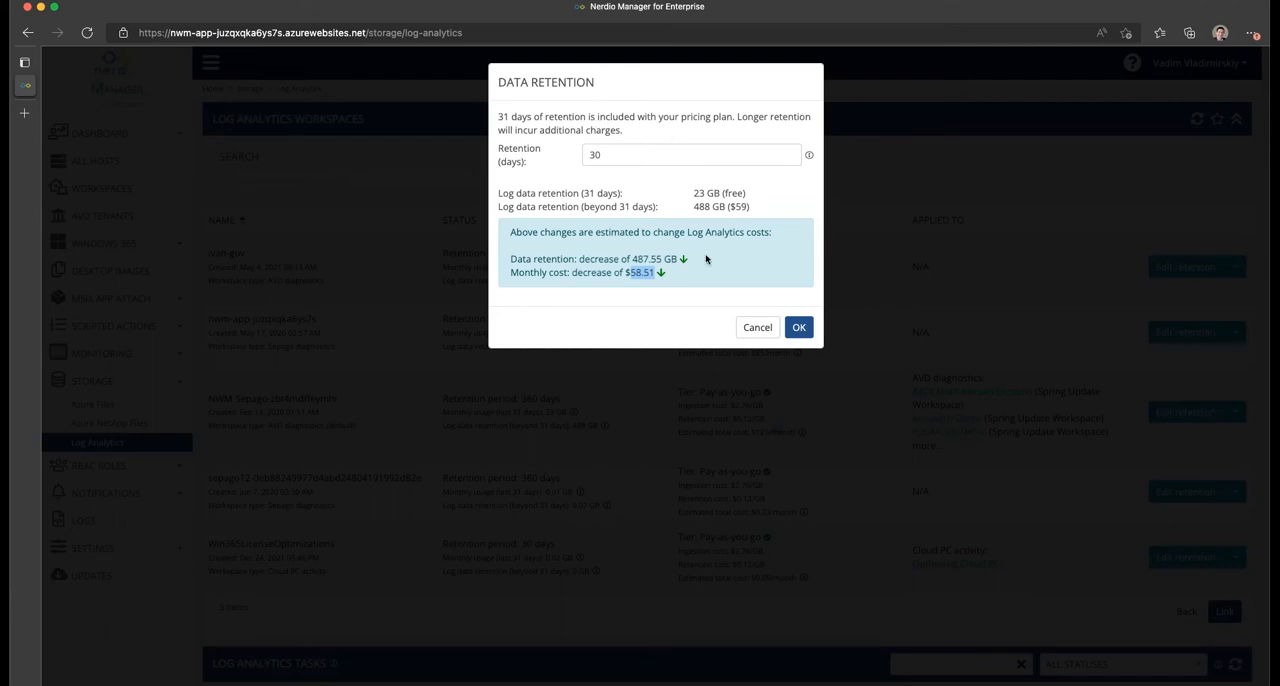
mouse_move(678, 242)
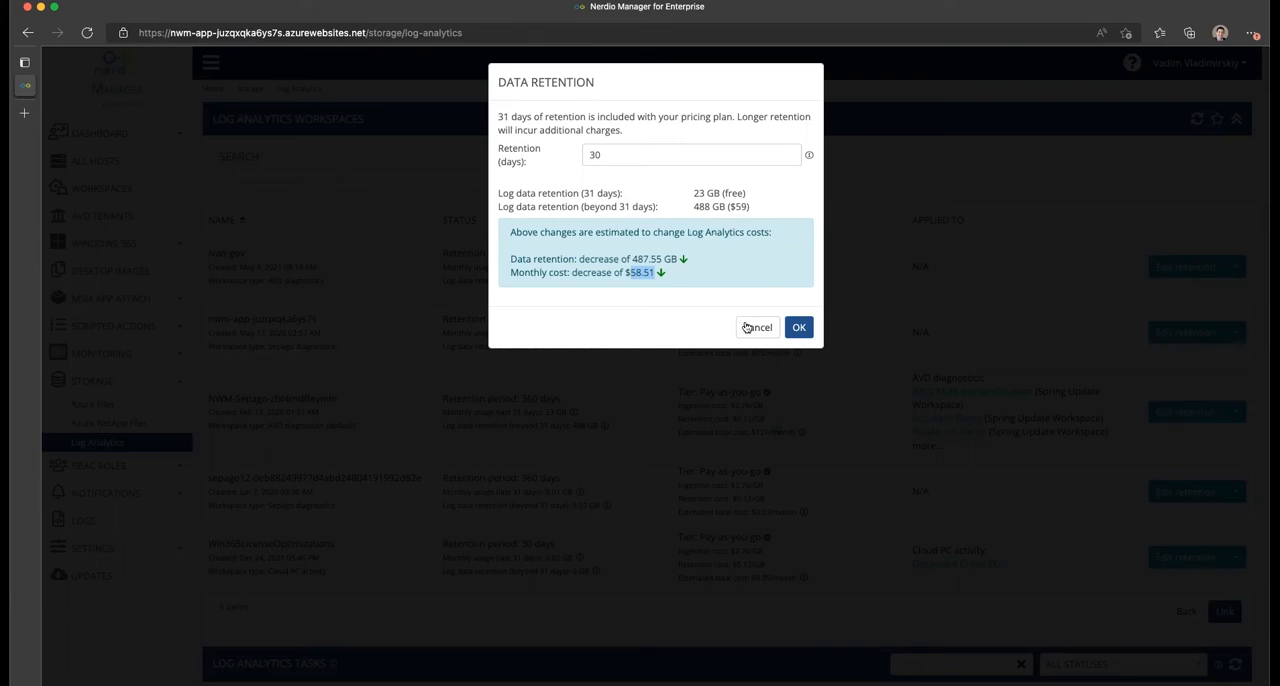
click(757, 327)
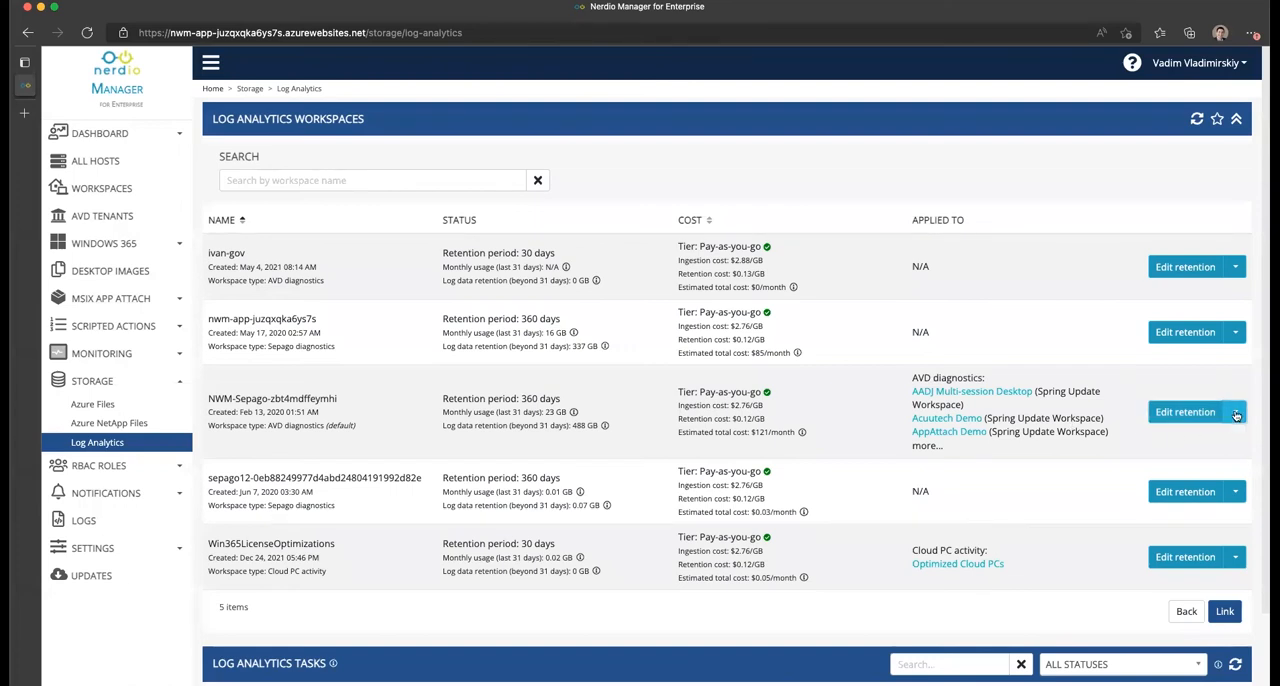
click(1235, 411)
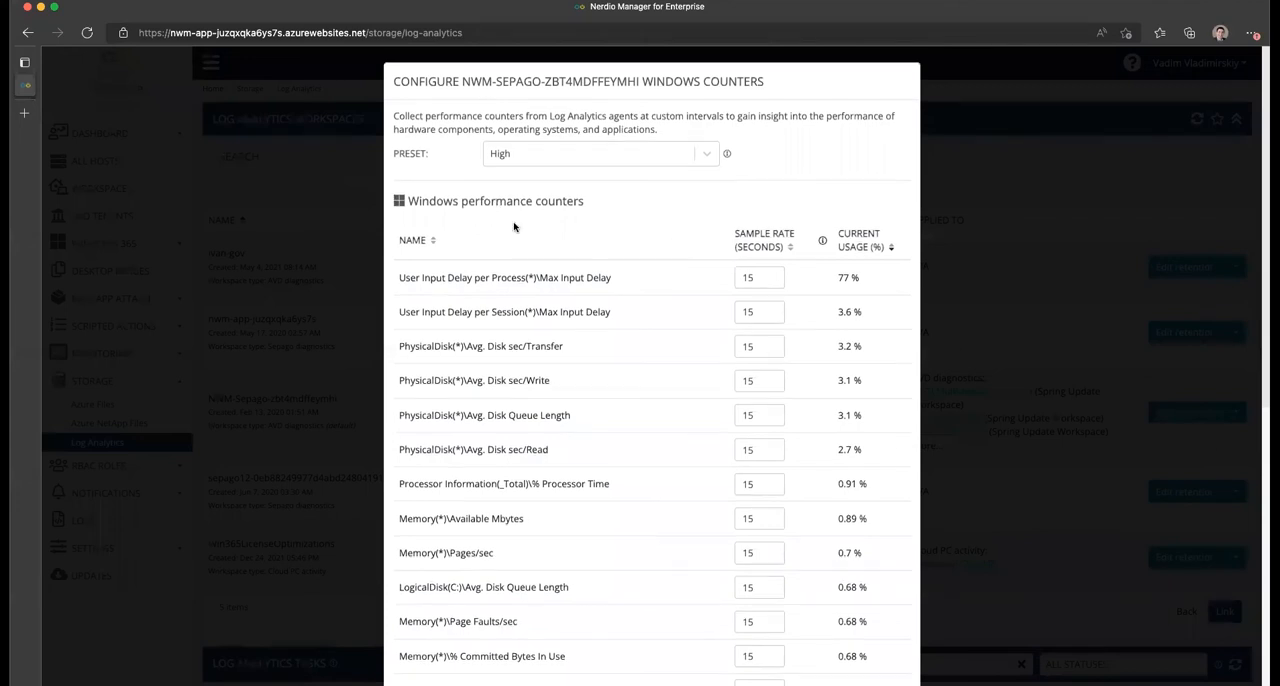
- Scroll through NWM-Sepago's Windows performance counter list, preset still High
scroll(down, 3)
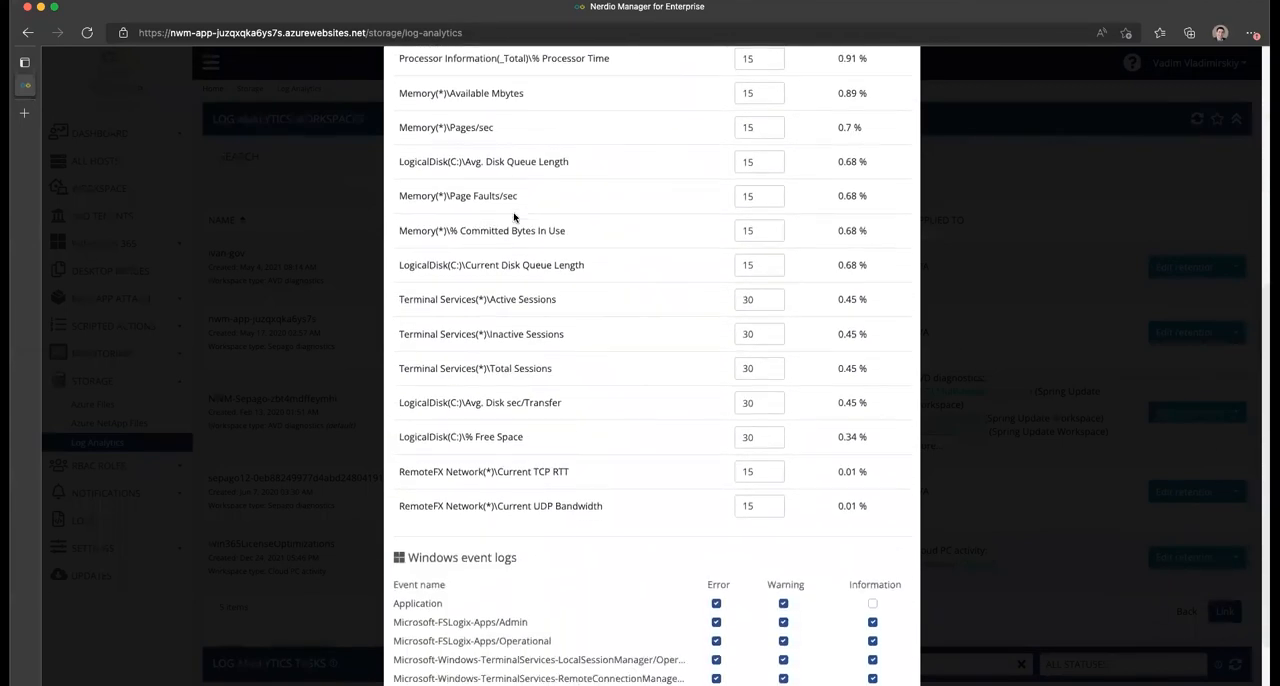
scroll(down, 3)
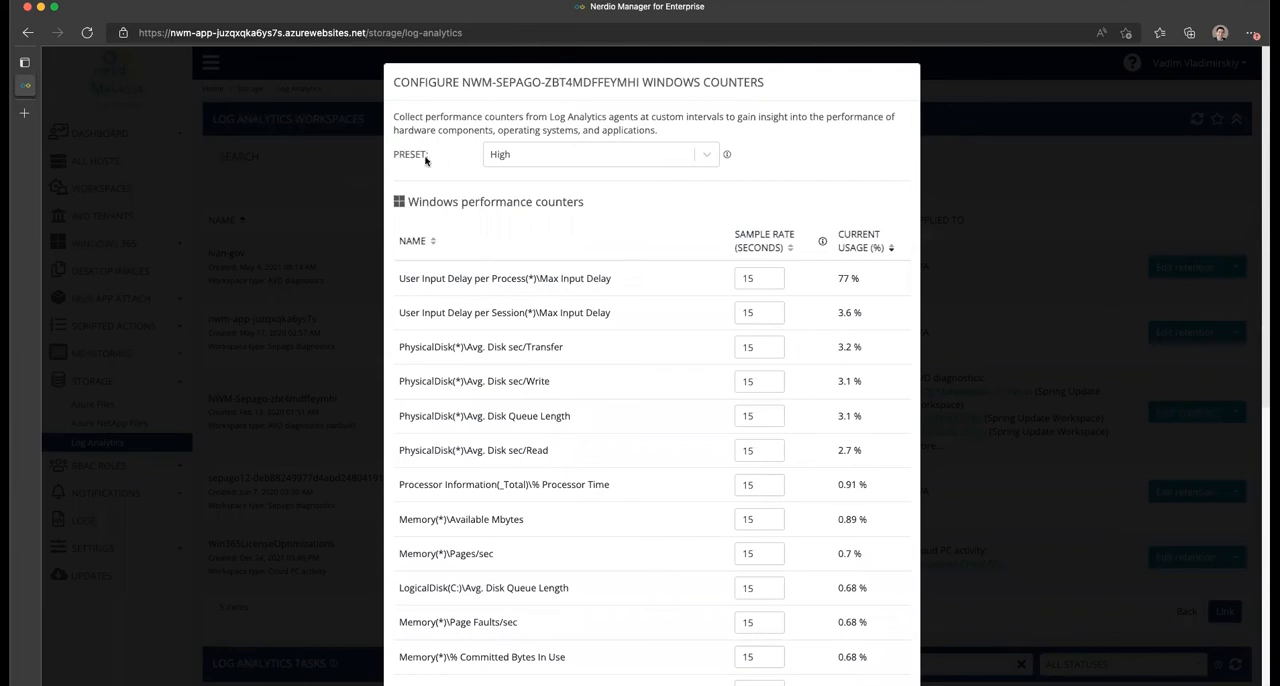
mouse_move(500, 160)
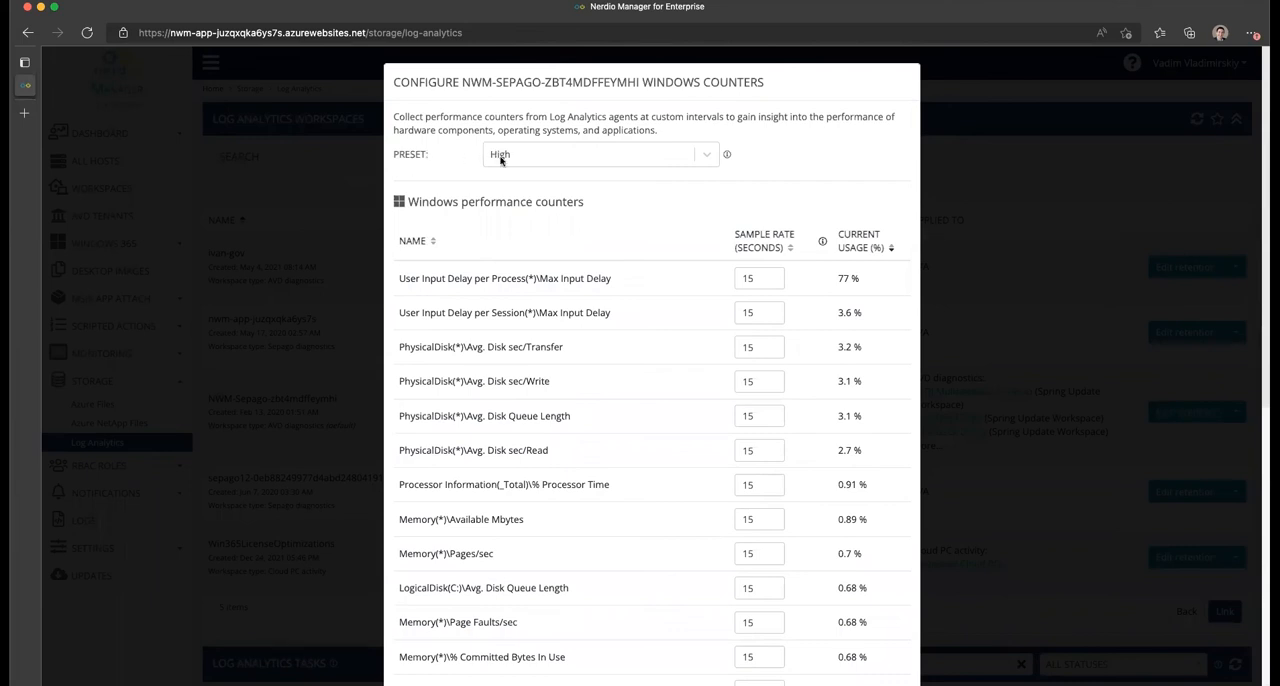
- Show the Low, Medium and High counter preset options with their sample-rate ranges
click(600, 154)
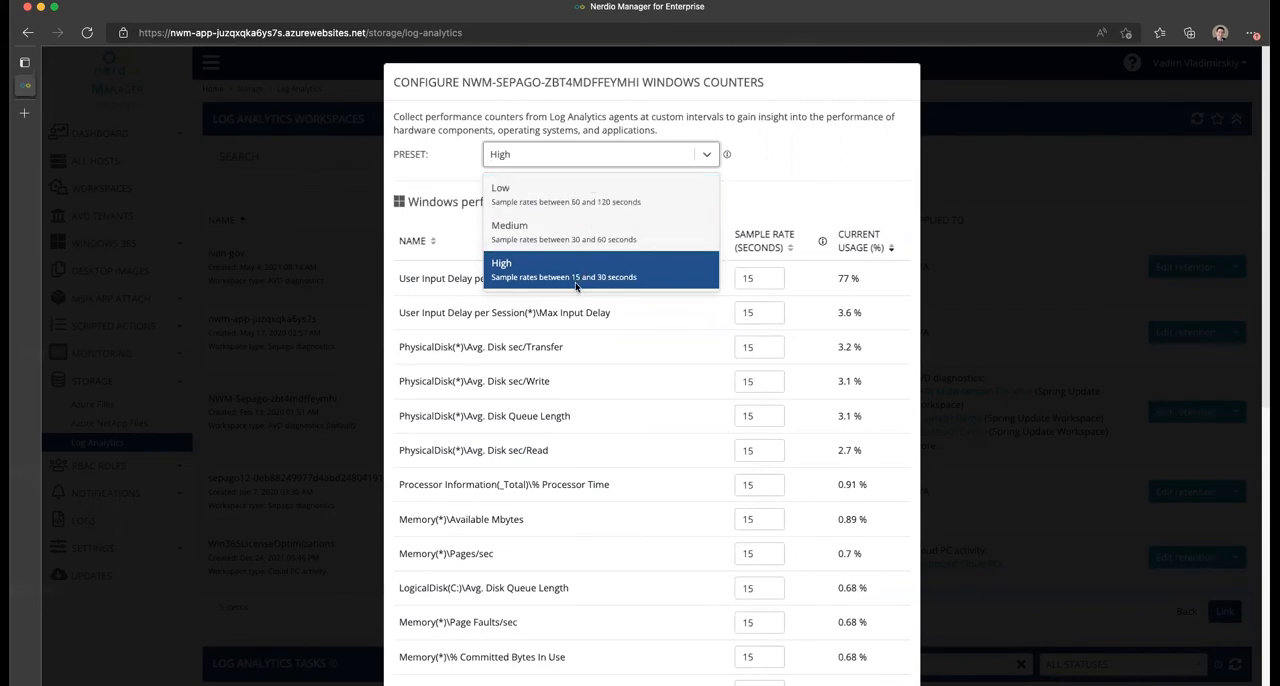
mouse_move(600, 263)
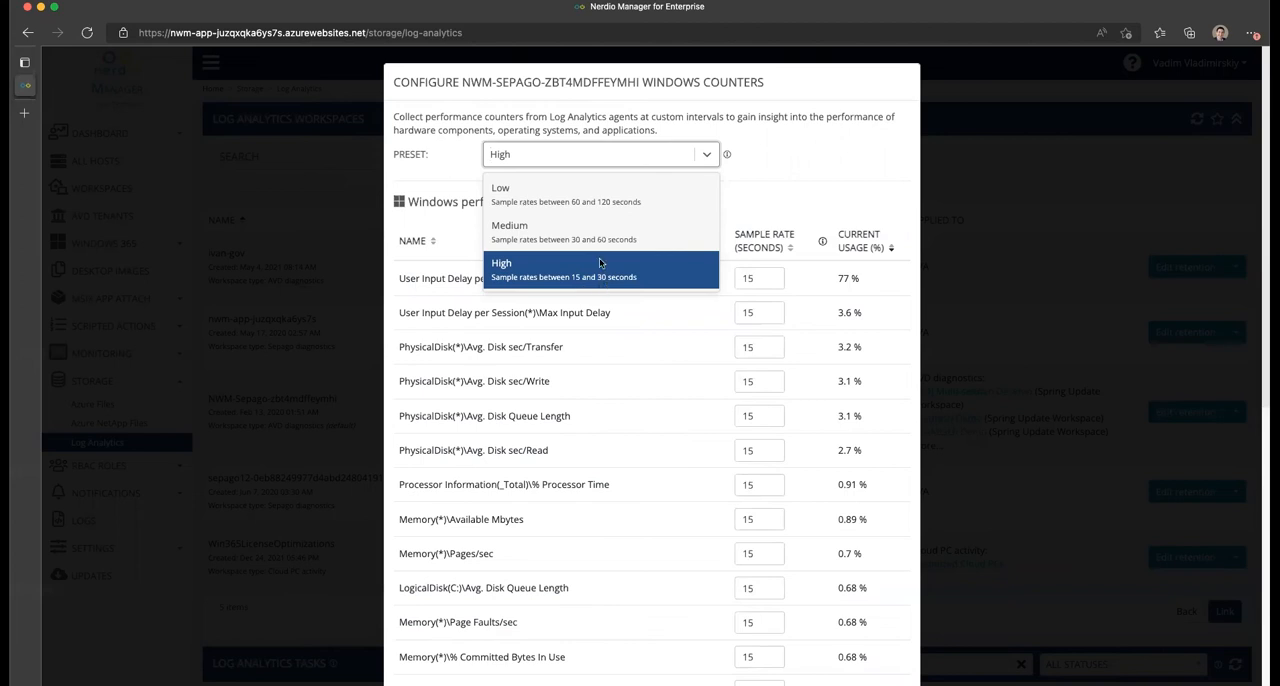
mouse_move(565, 193)
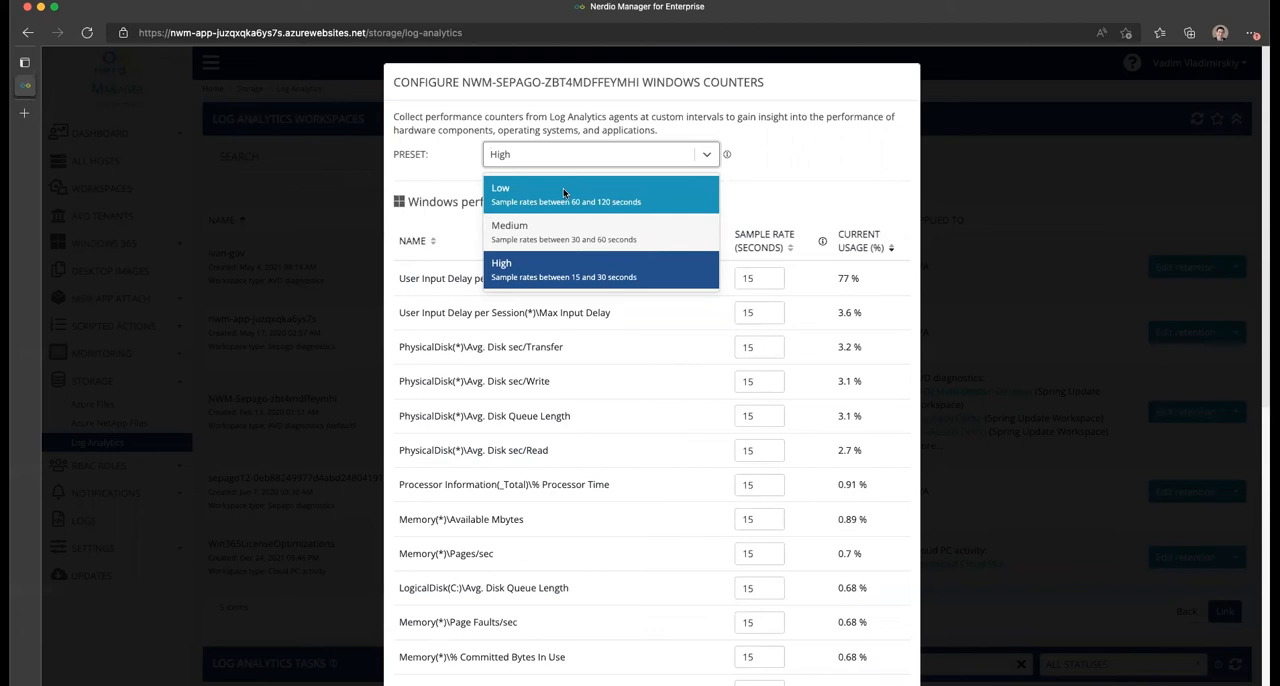
mouse_move(540, 200)
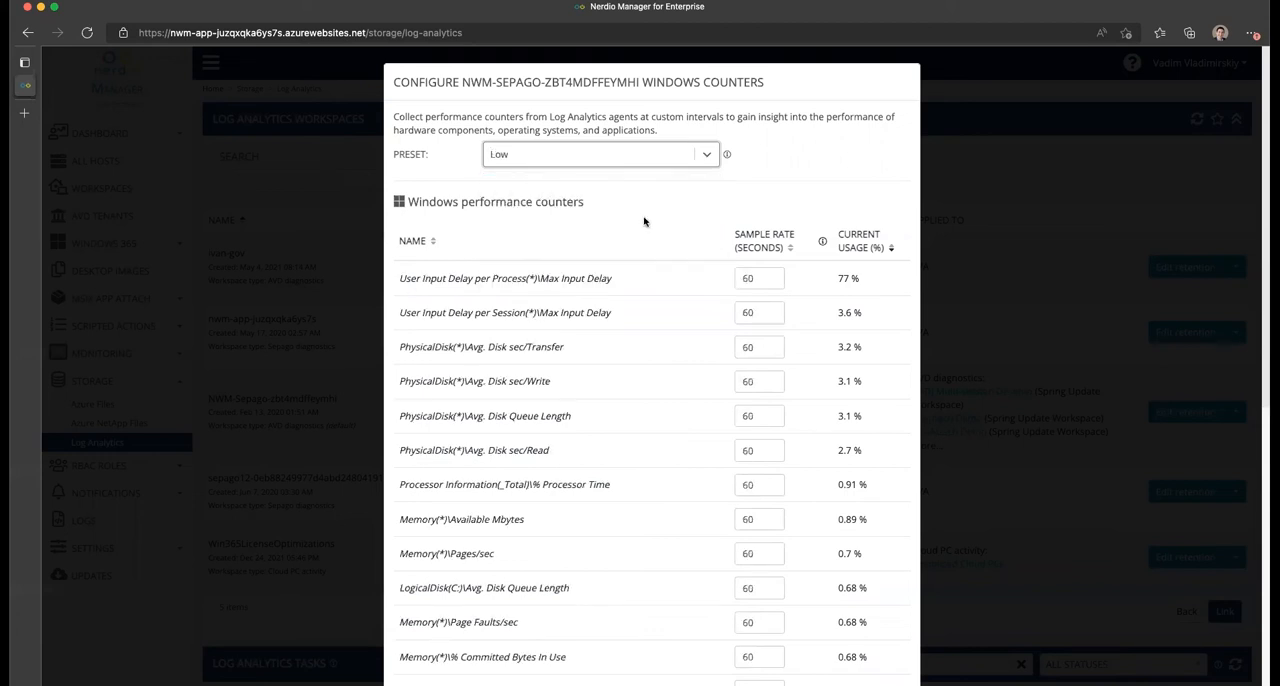
scroll(down, 3)
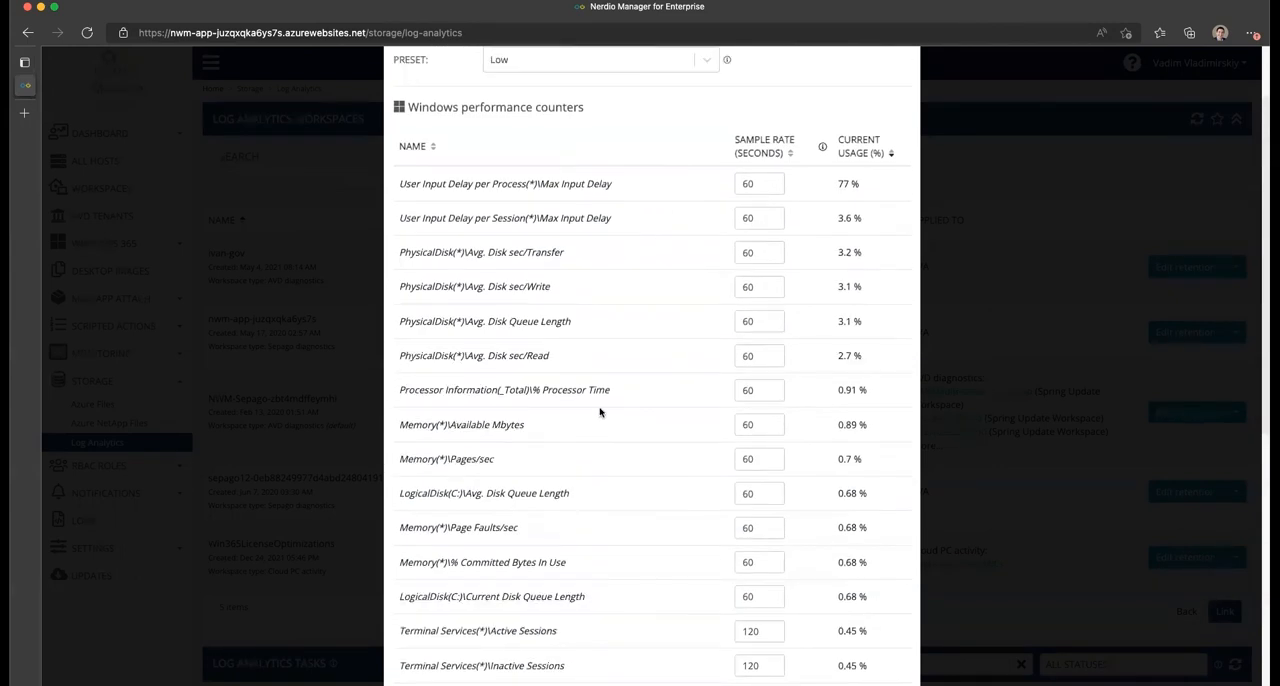
scroll(down, 3)
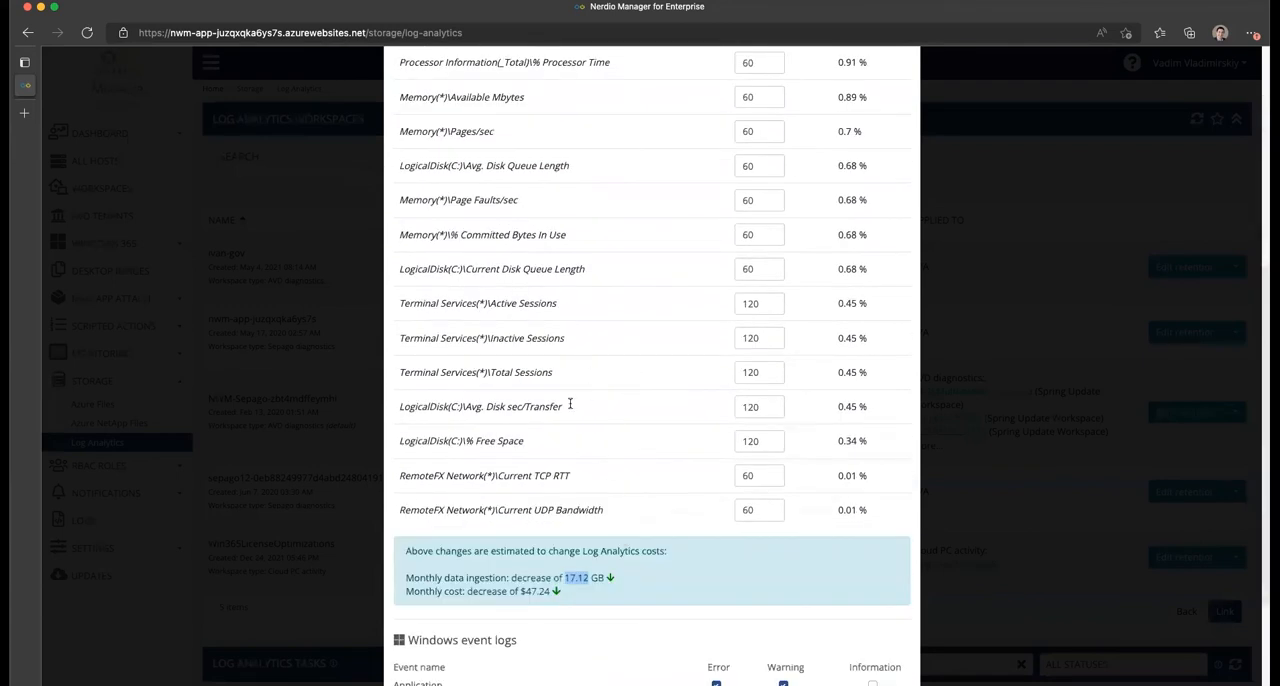
scroll(down, 3)
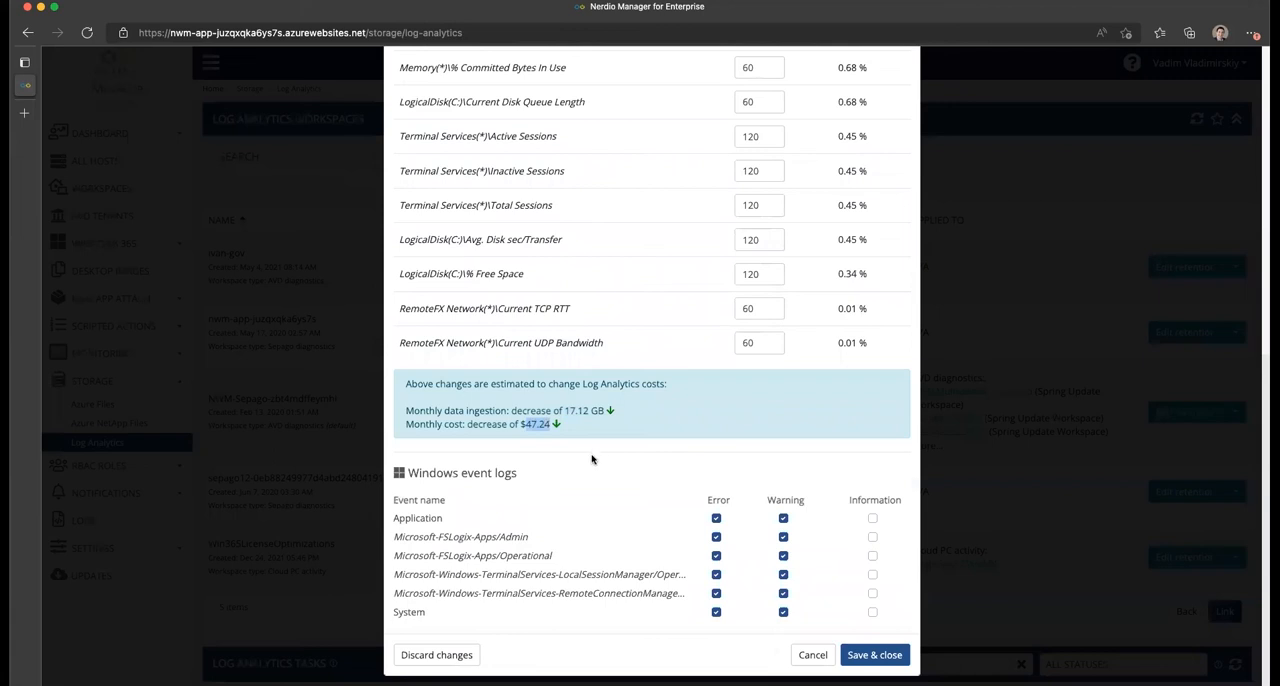
mouse_move(610, 471)
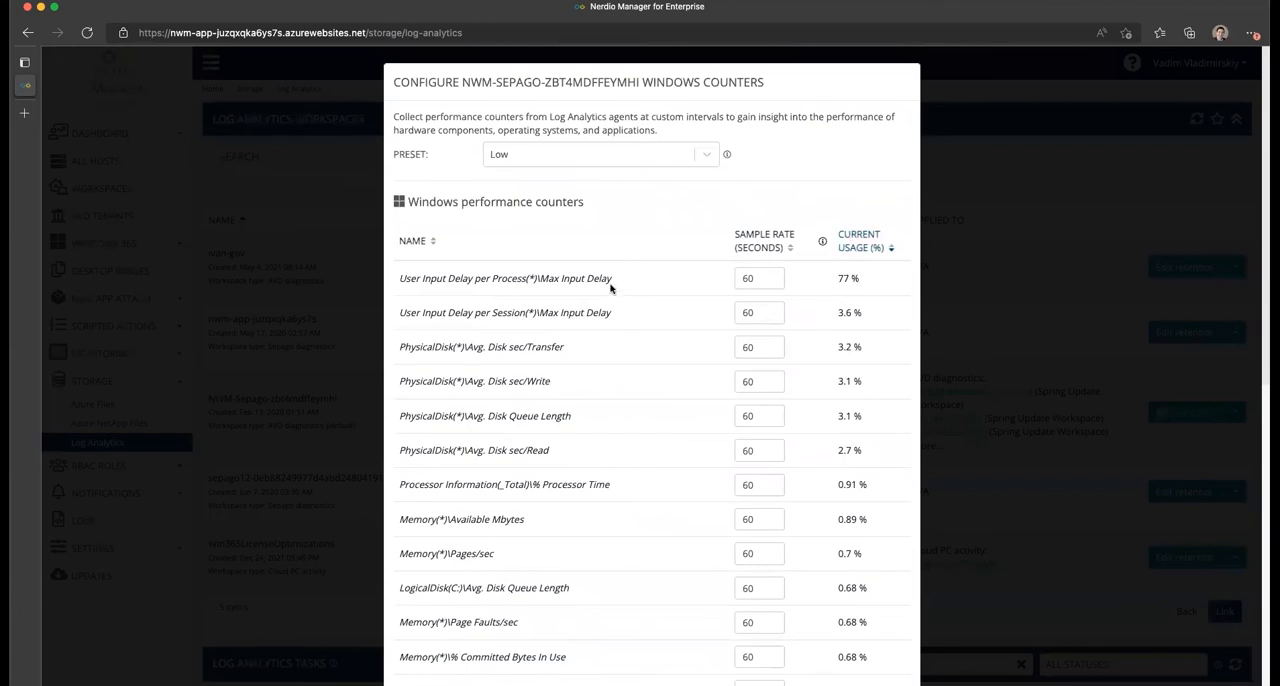
mouse_move(795, 311)
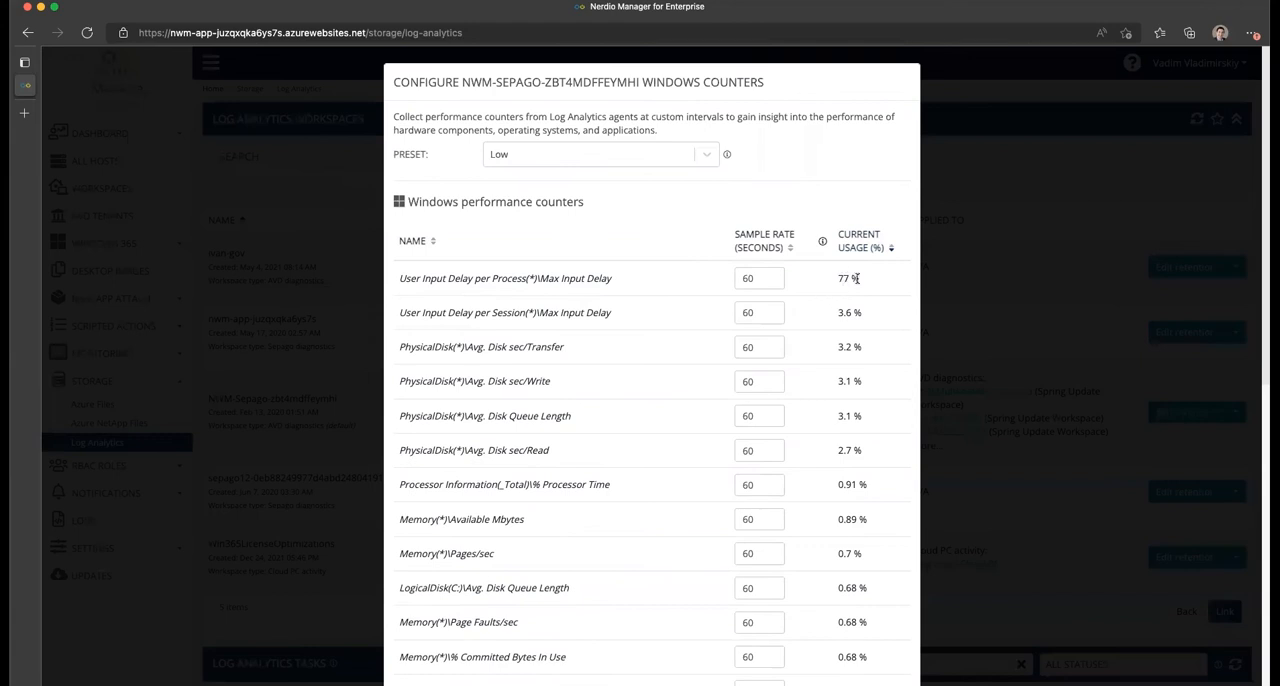
- Set User Input Delay per Process to sample every 180 seconds, giving Custom preset, $55.31 savings
double_click(410, 278)
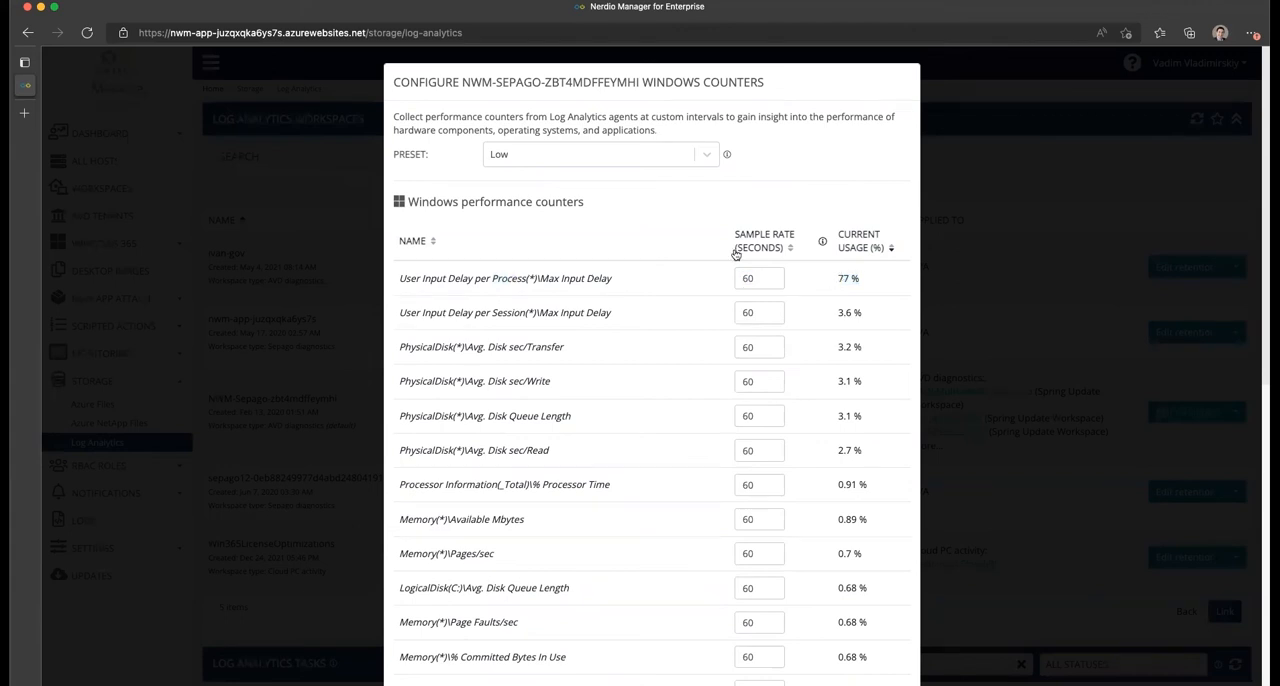
mouse_move(567, 293)
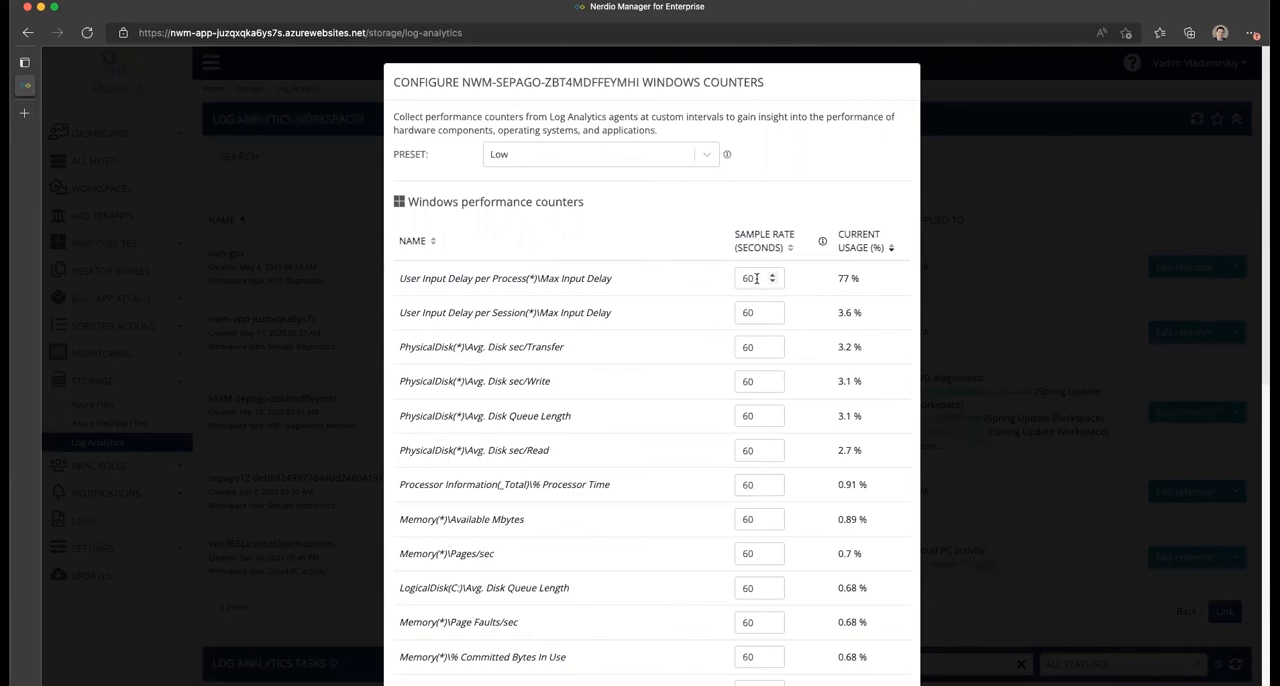
click(752, 278)
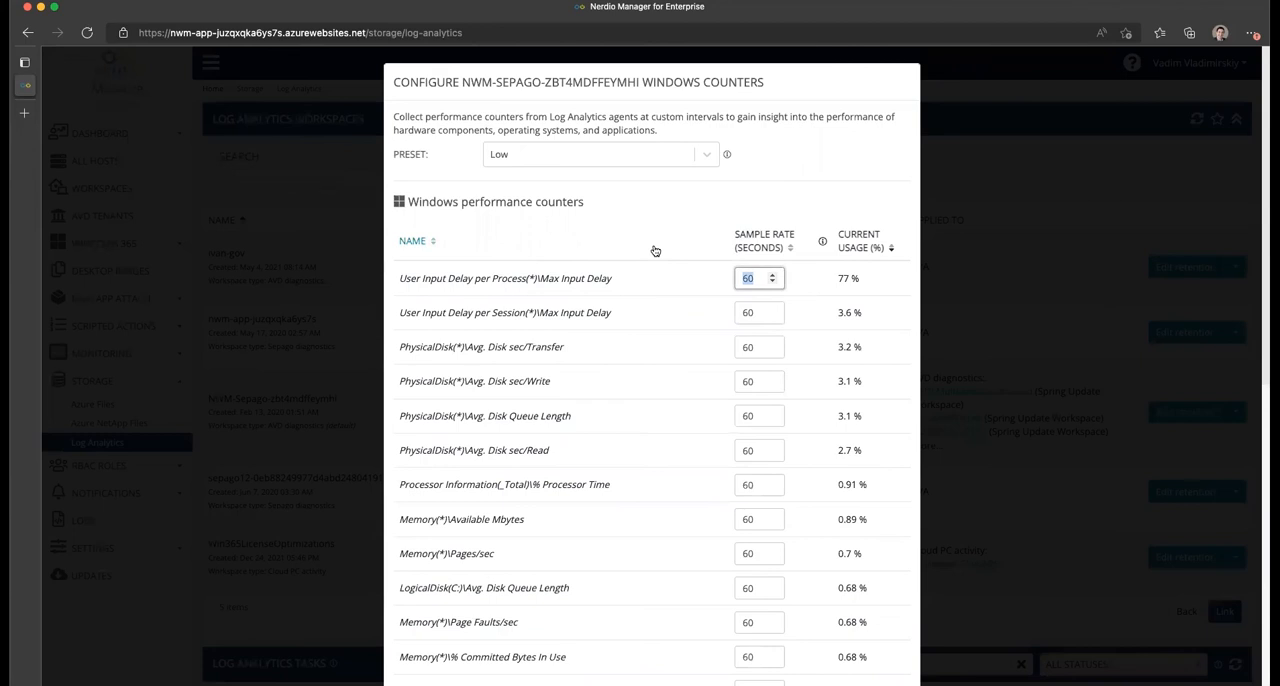
text(180)
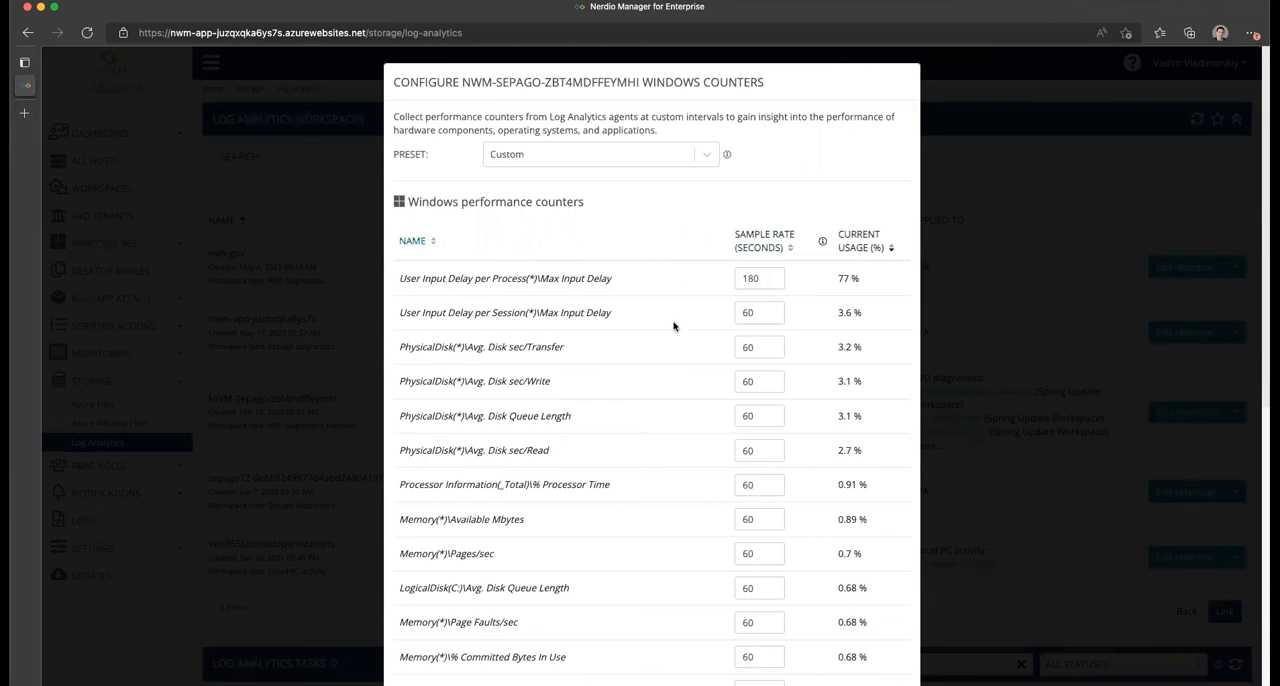
scroll(down, 3)
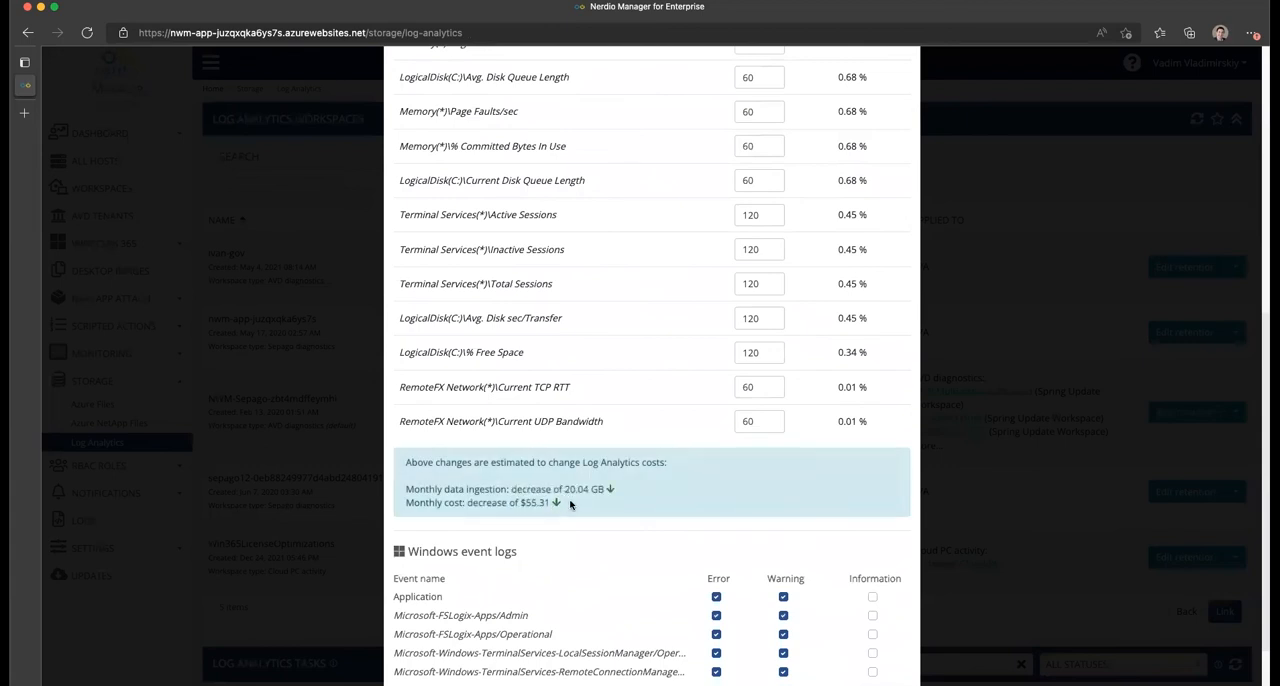
mouse_move(568, 505)
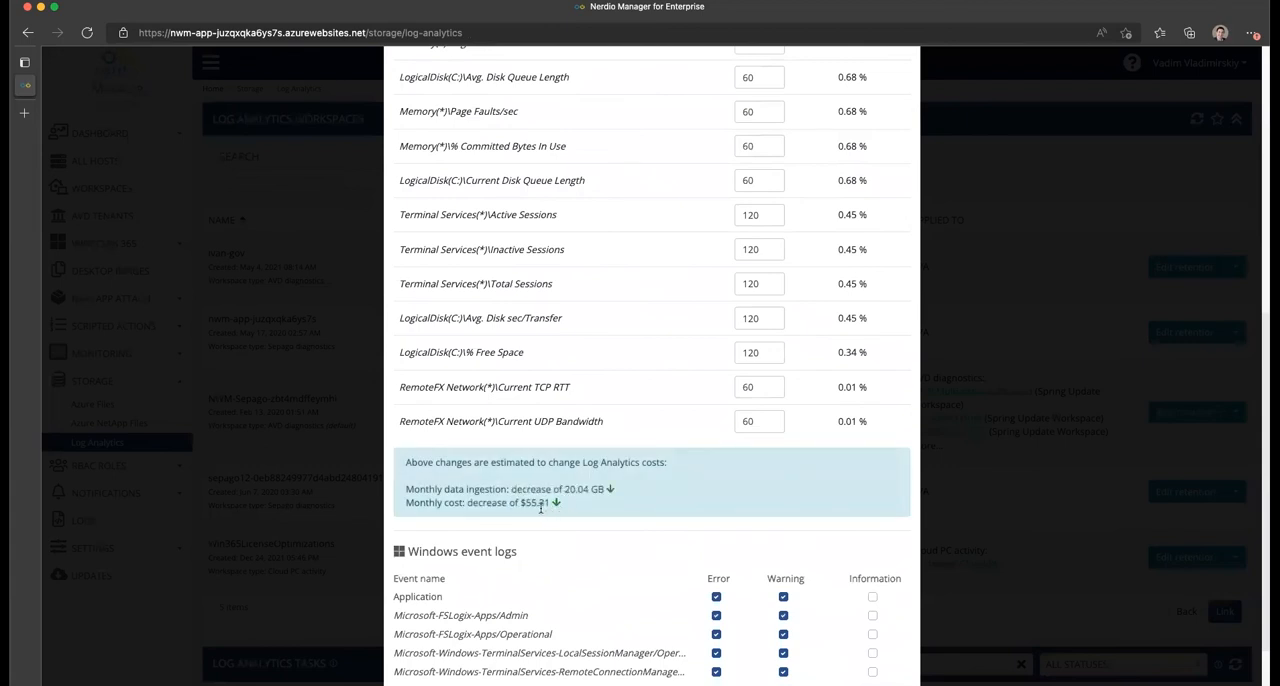
scroll(down, 3)
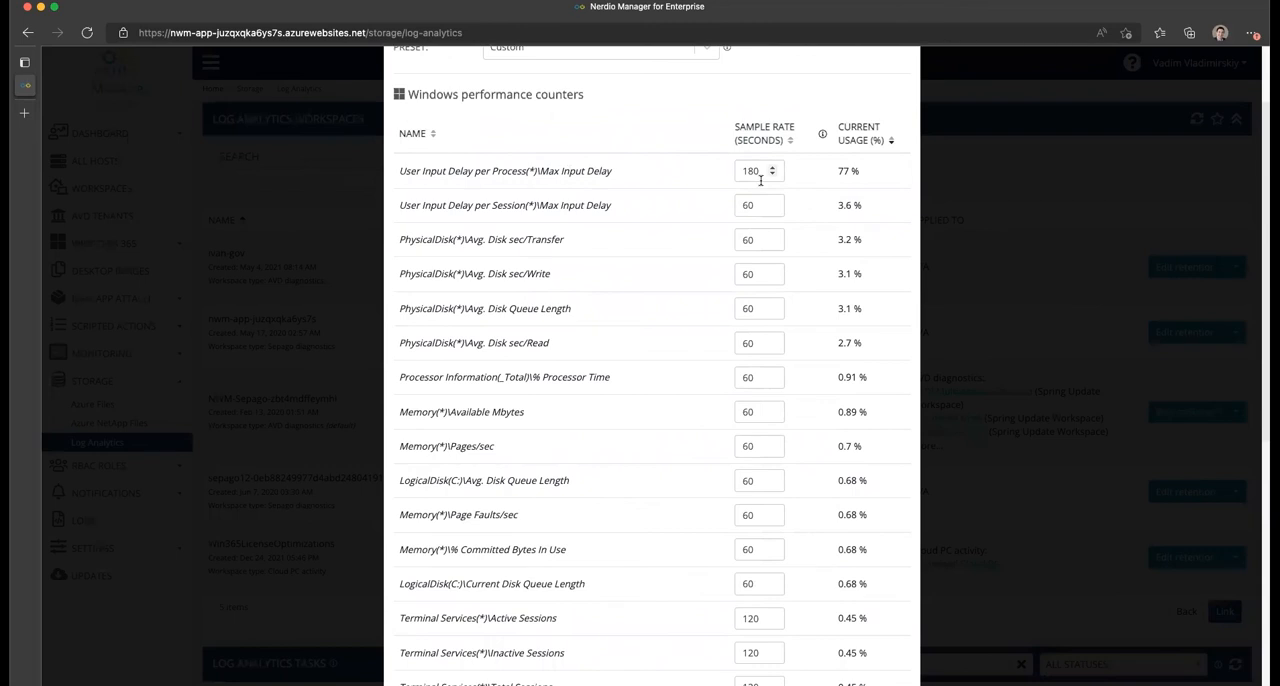
double_click(846, 170)
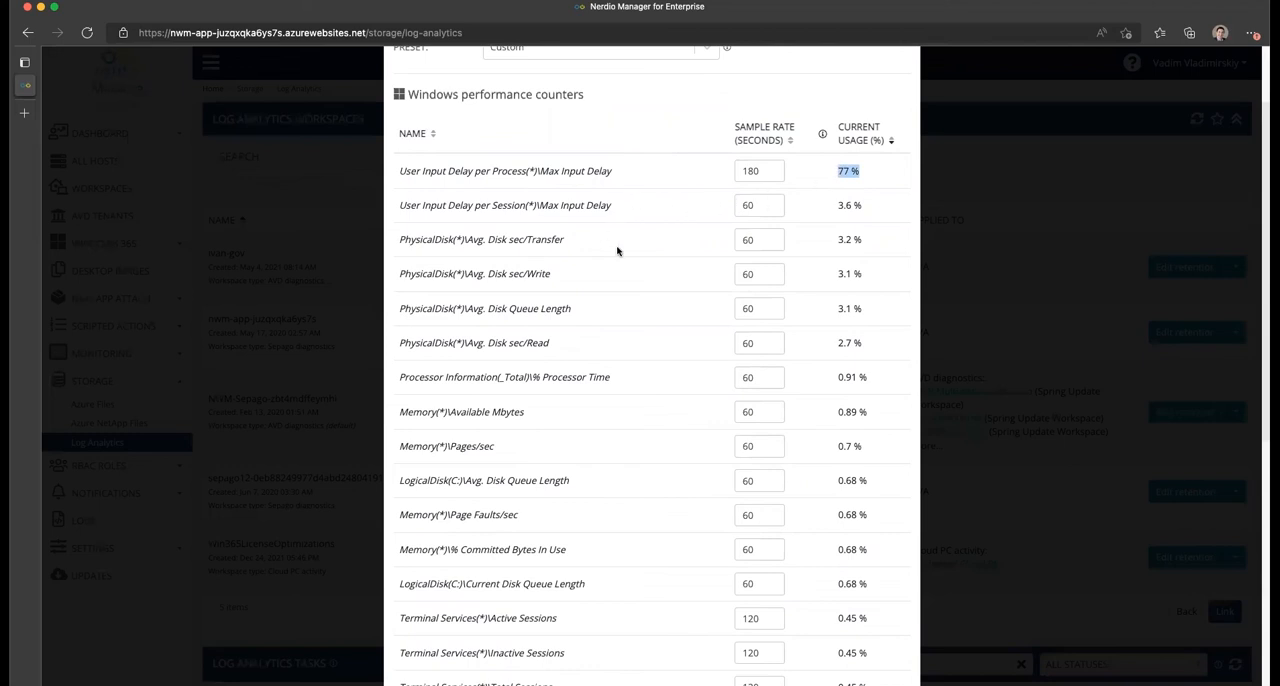
mouse_move(572, 265)
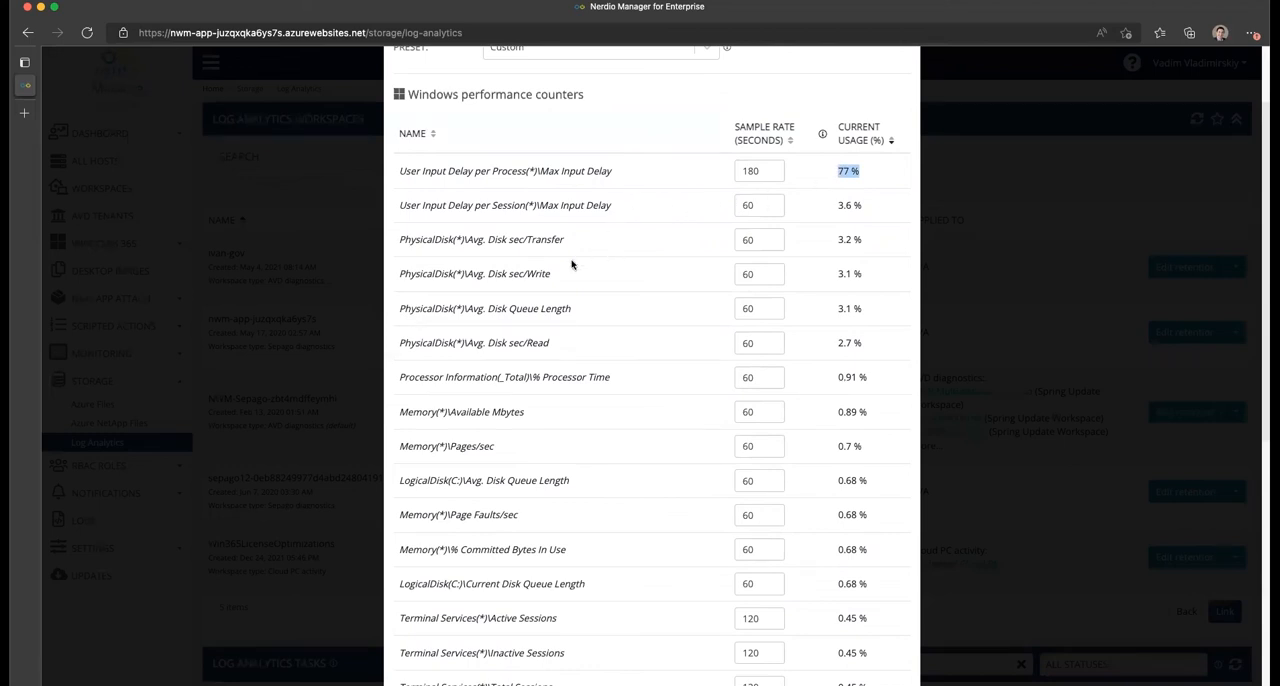
mouse_move(662, 317)
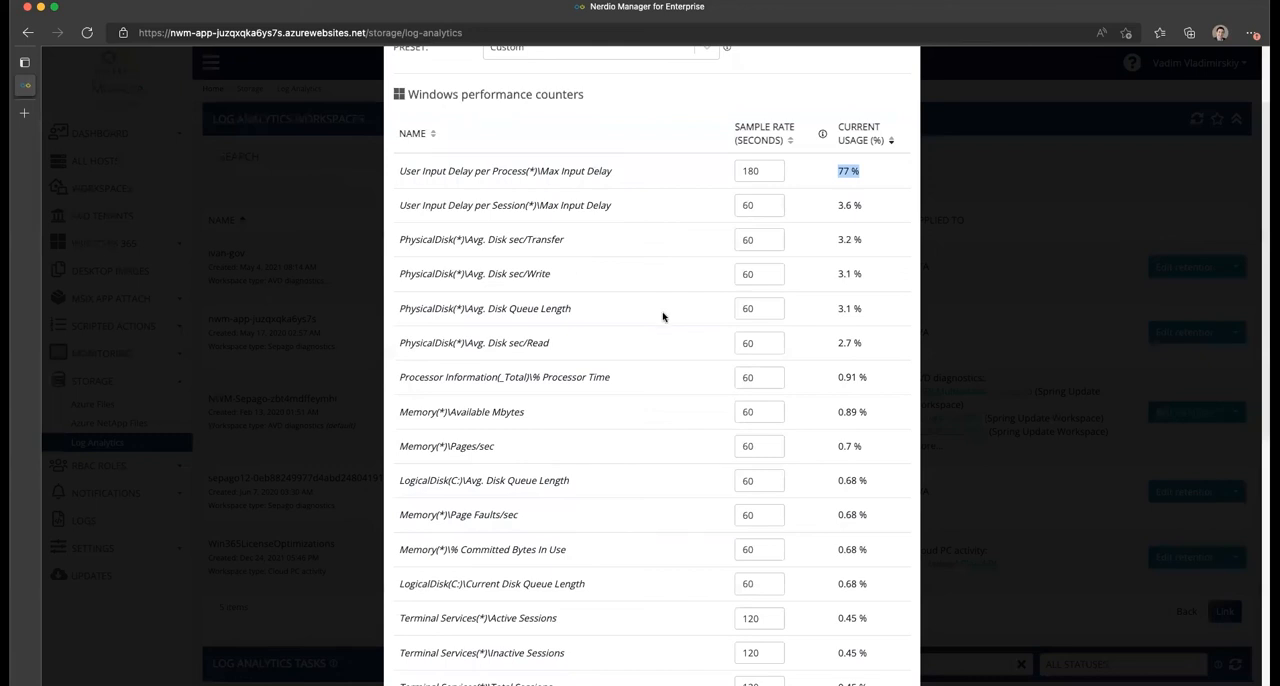
- Close the counters configuration and check the default workspace's 360-day retention on the list
scroll(down, 3)
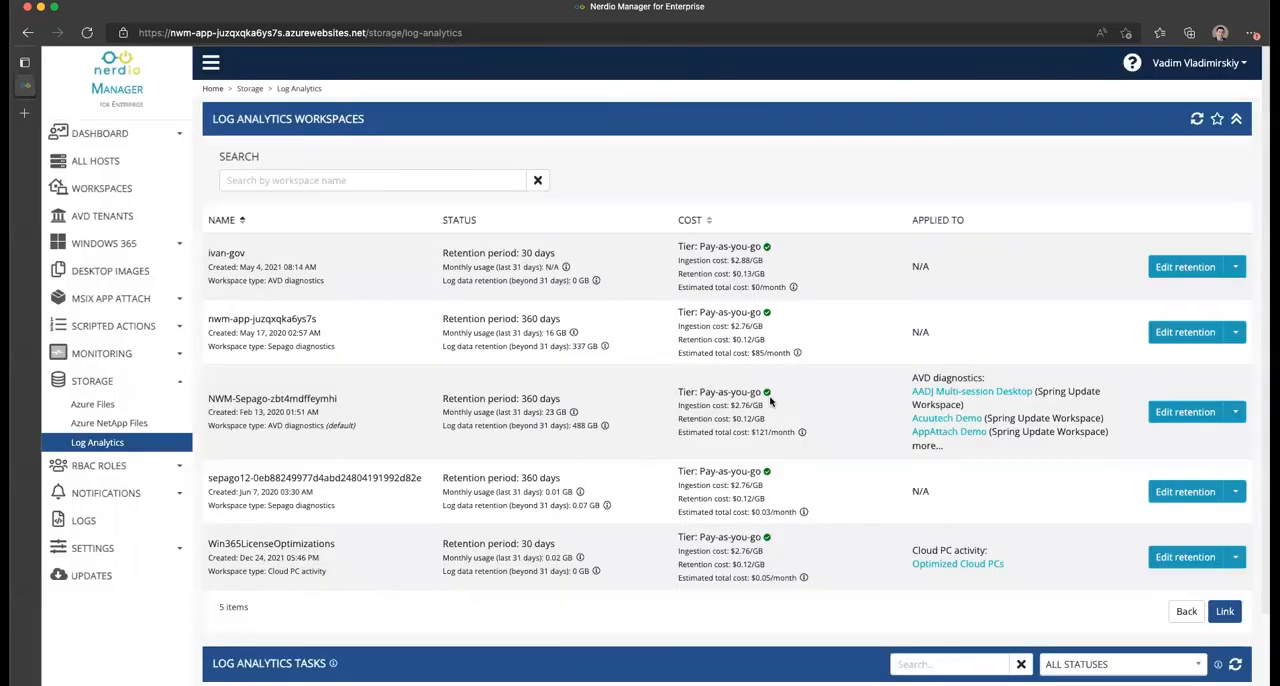
mouse_move(767, 391)
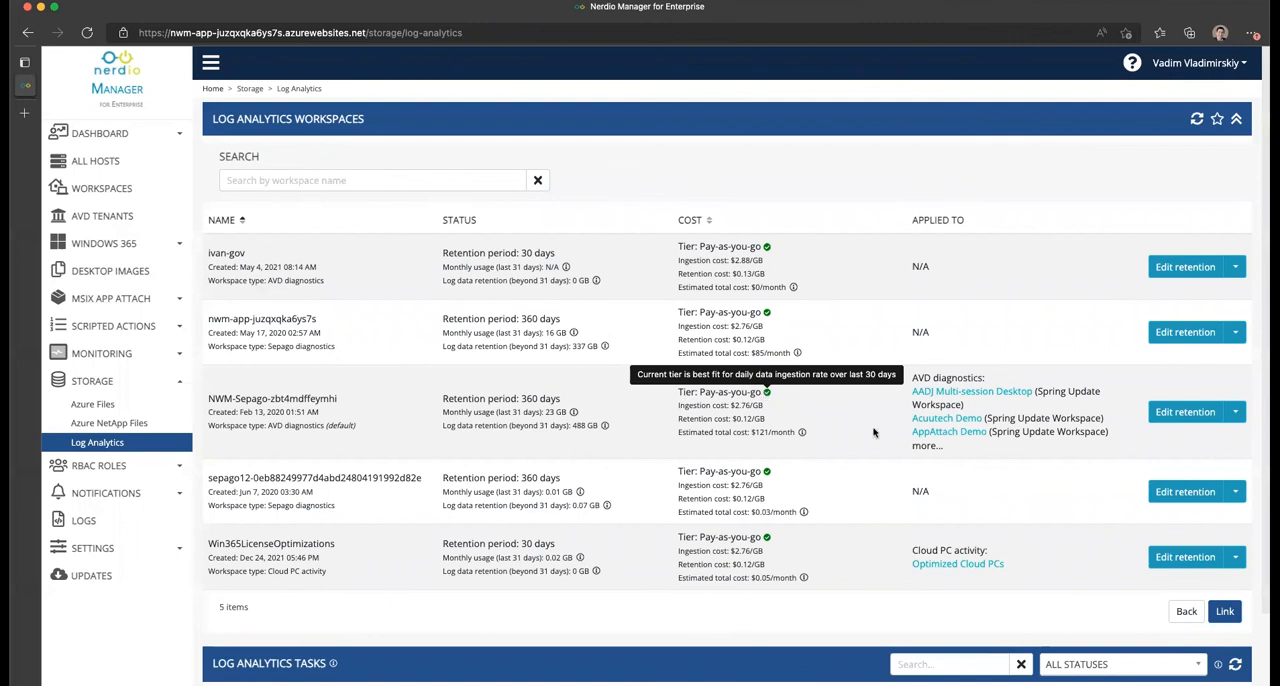
mouse_move(564, 406)
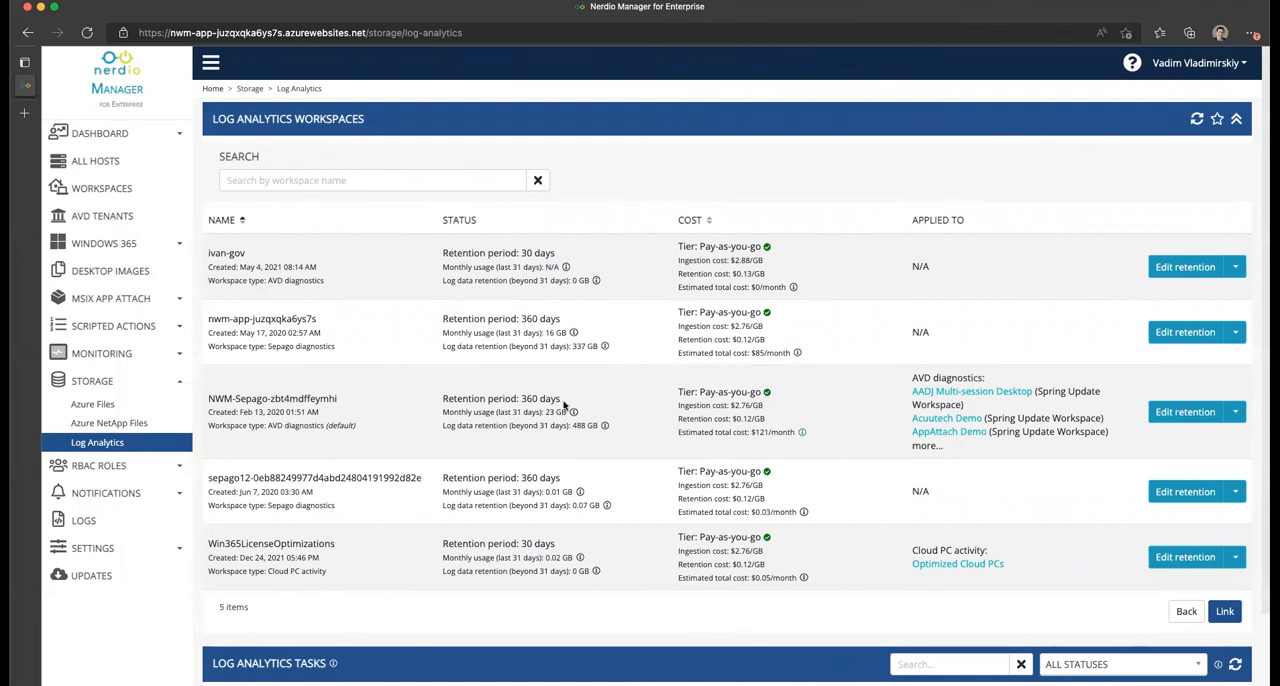
double_click(540, 398)
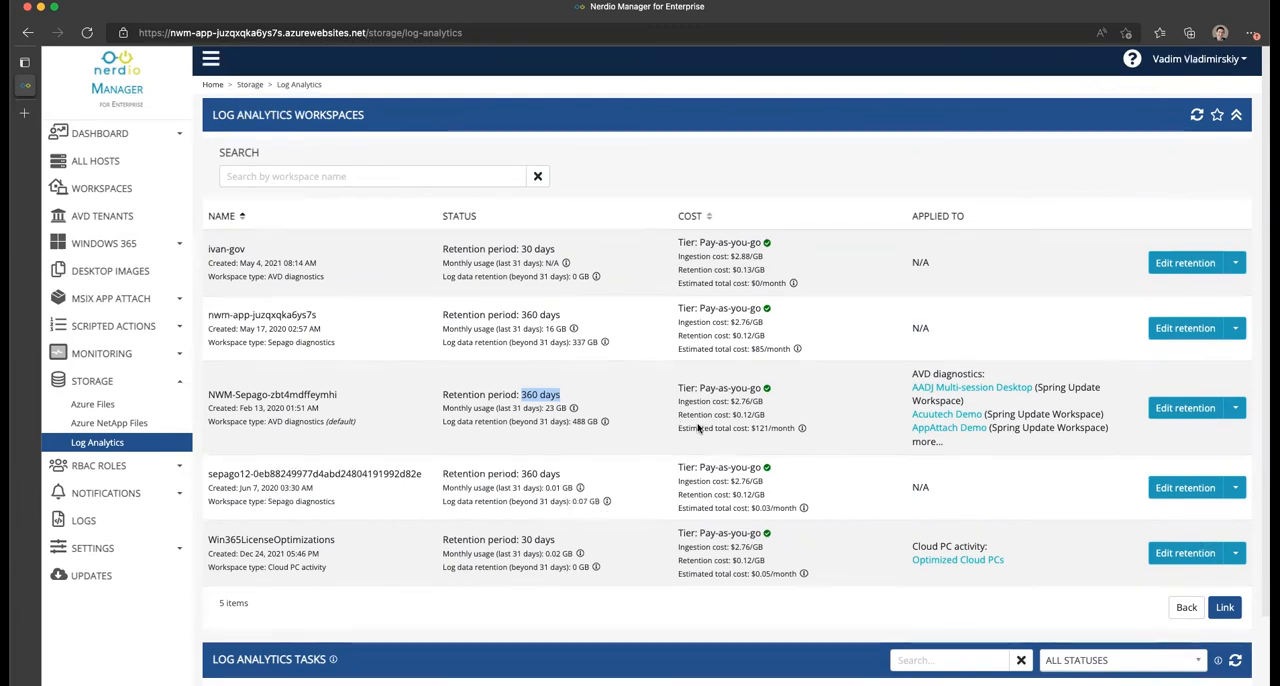
click(1235, 469)
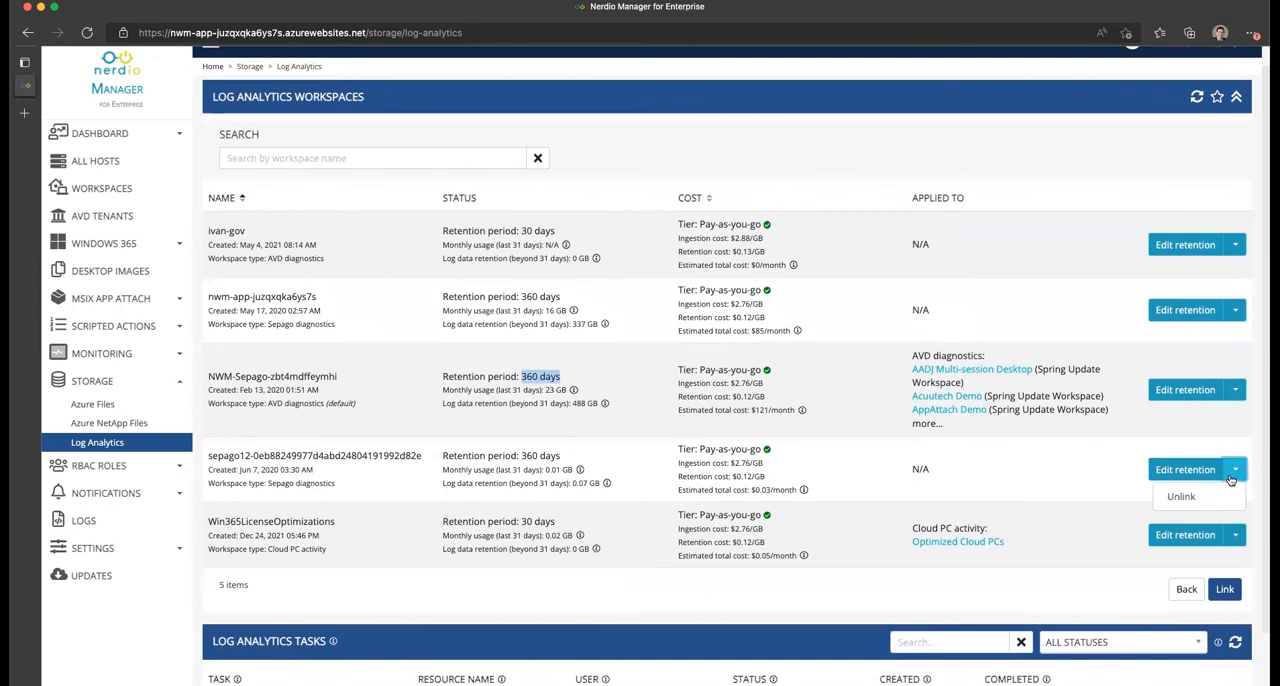
click(1235, 389)
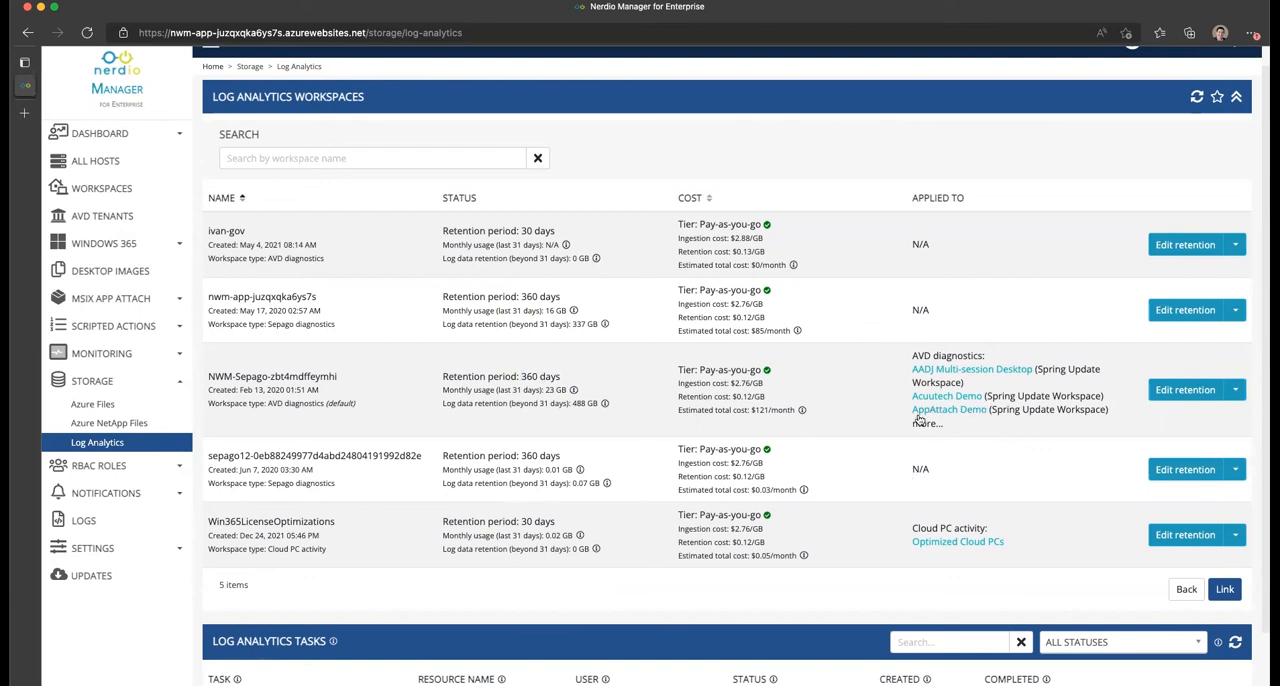
click(926, 423)
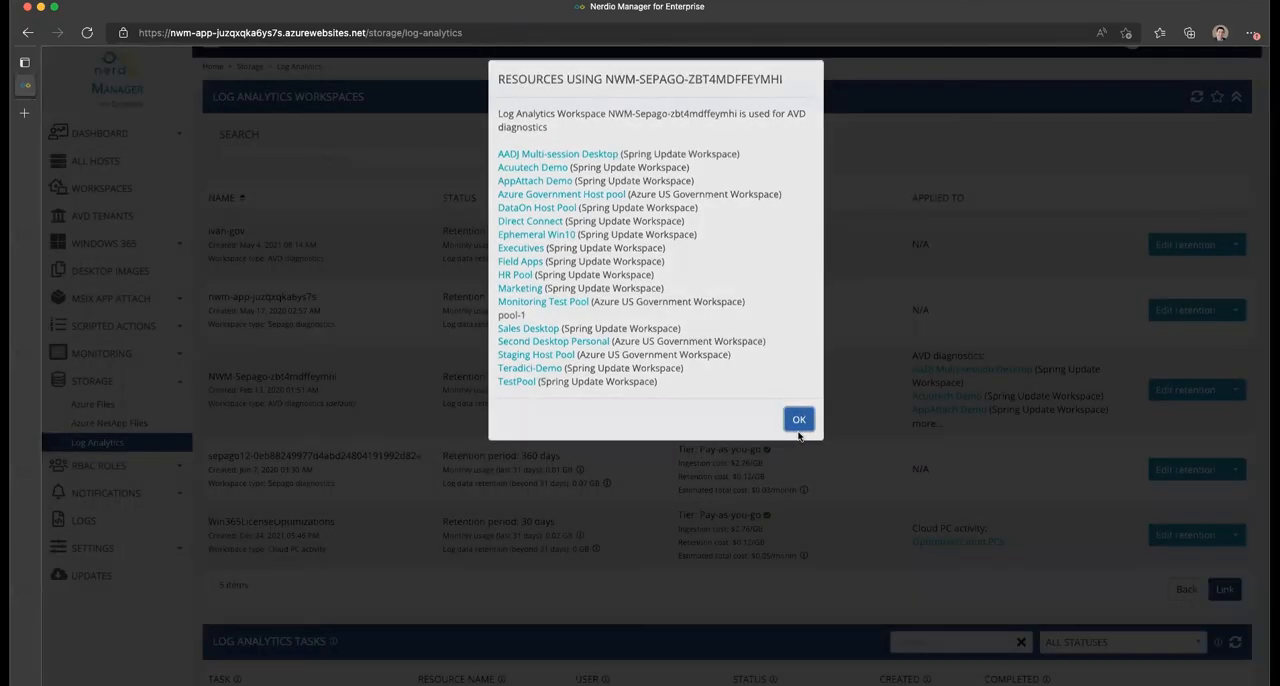
click(799, 419)
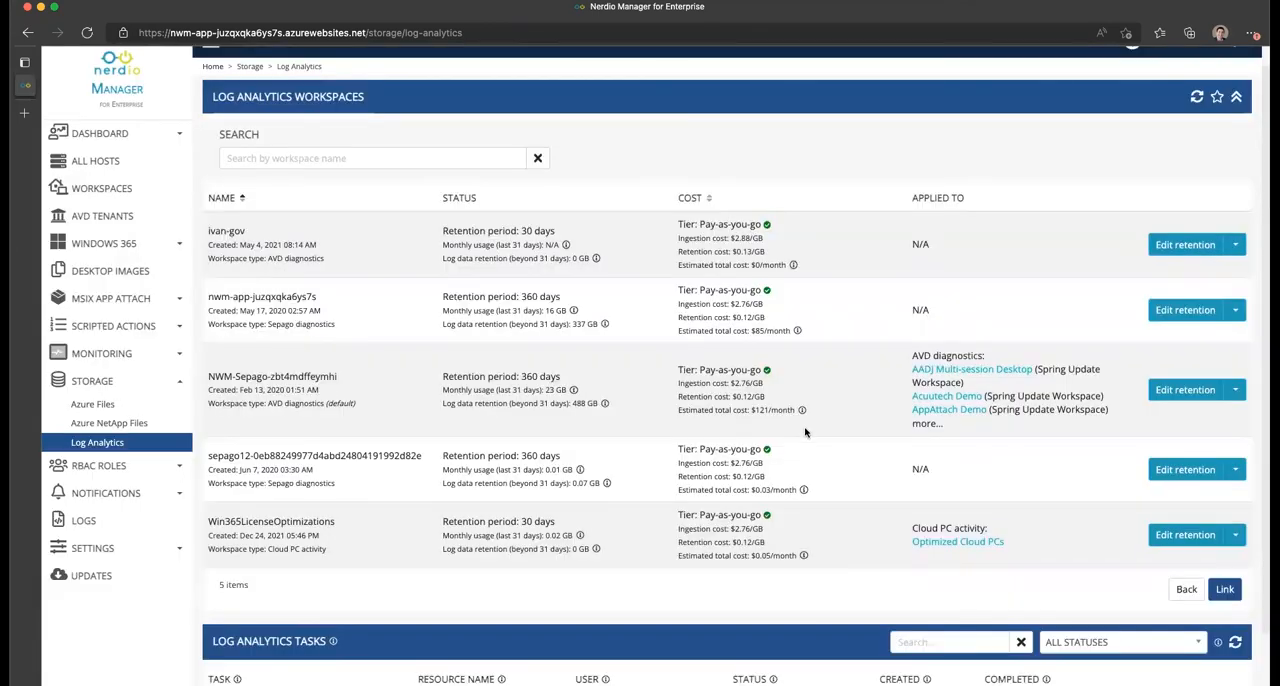